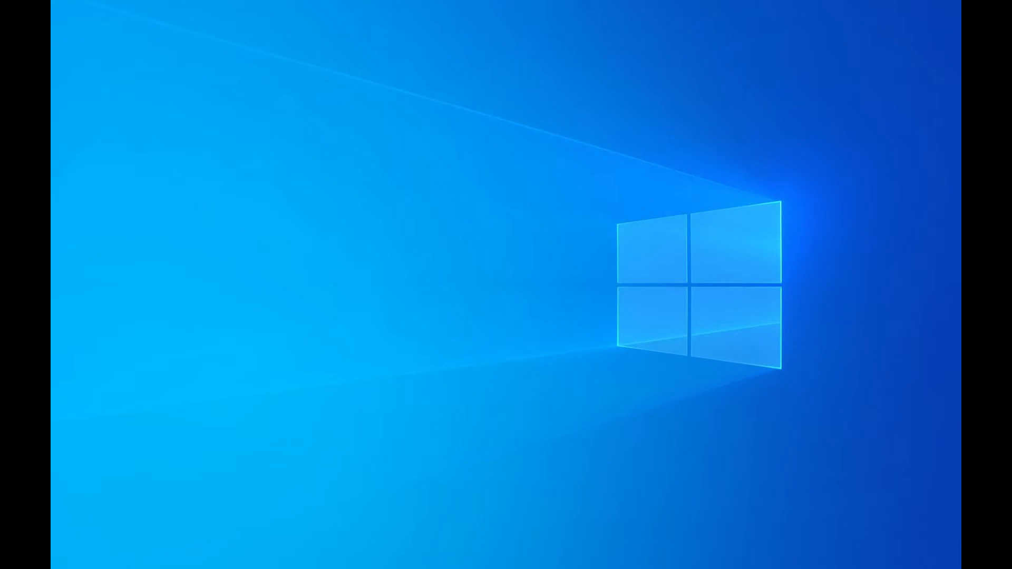
mouse_move(621, 384)
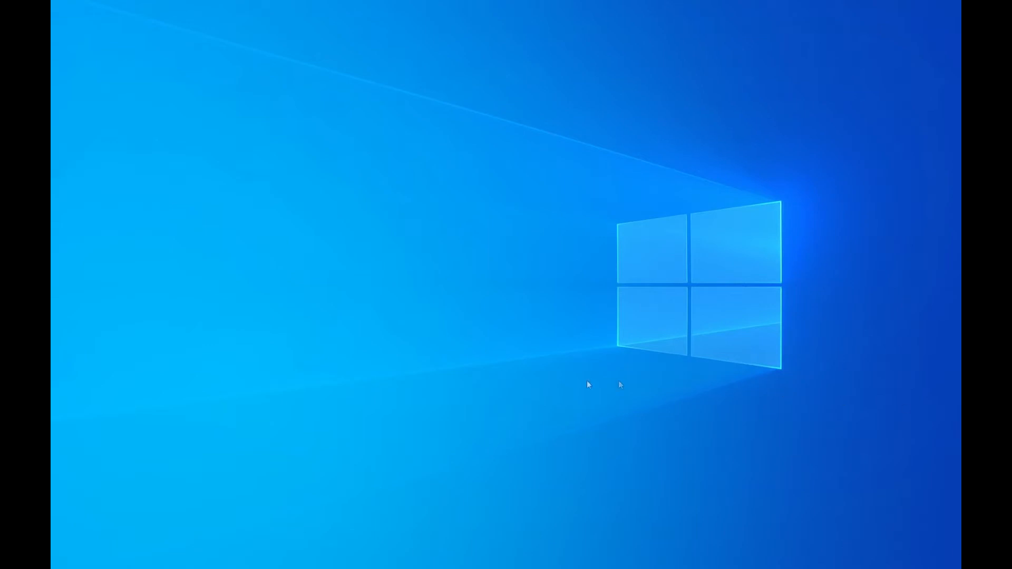
mouse_move(620, 385)
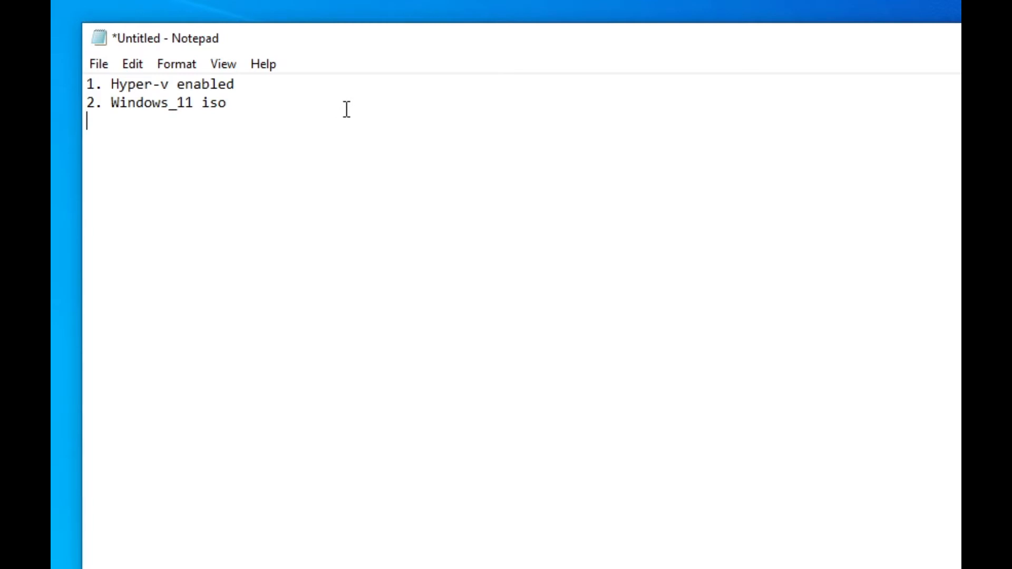
mouse_move(271, 116)
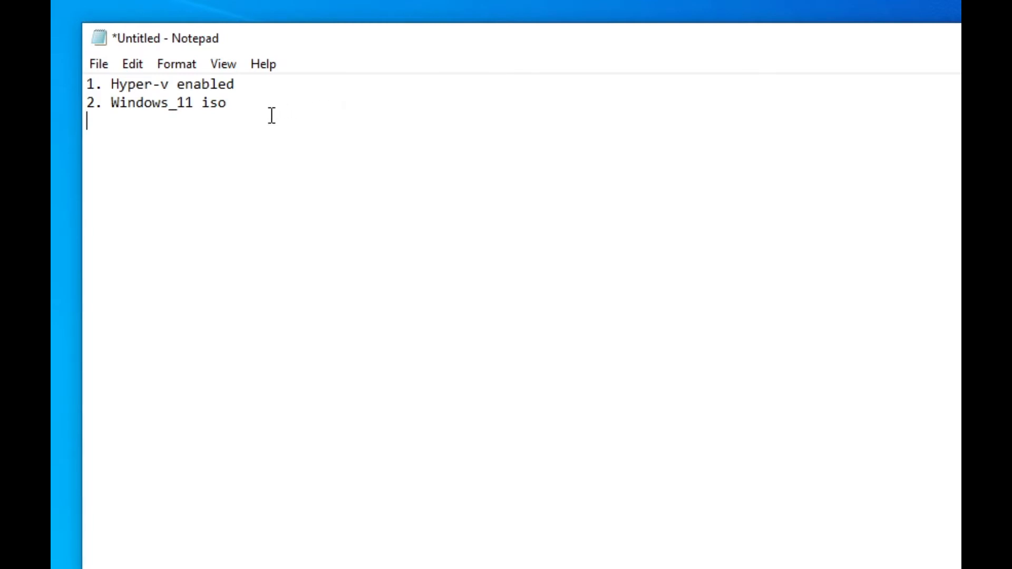
mouse_move(262, 116)
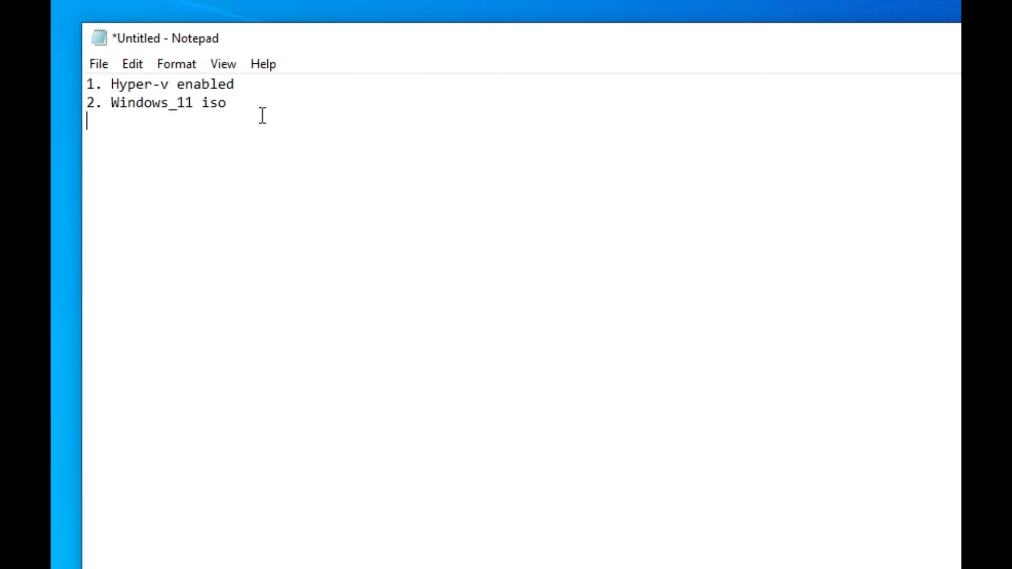
mouse_move(639, 82)
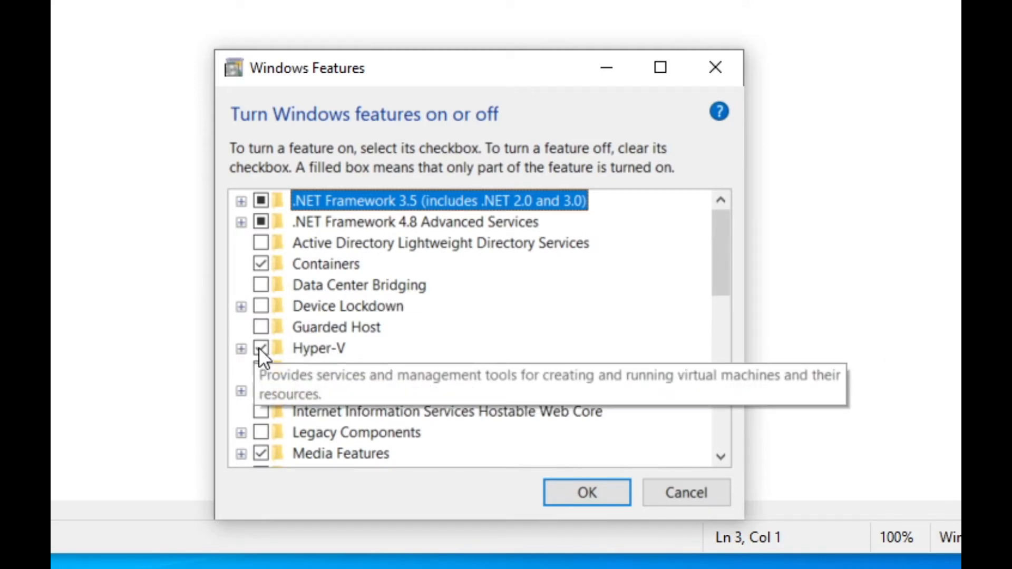
- Confirm the Hyper-V box is ticked in Windows Features and cancel without changes
left_click(241, 349)
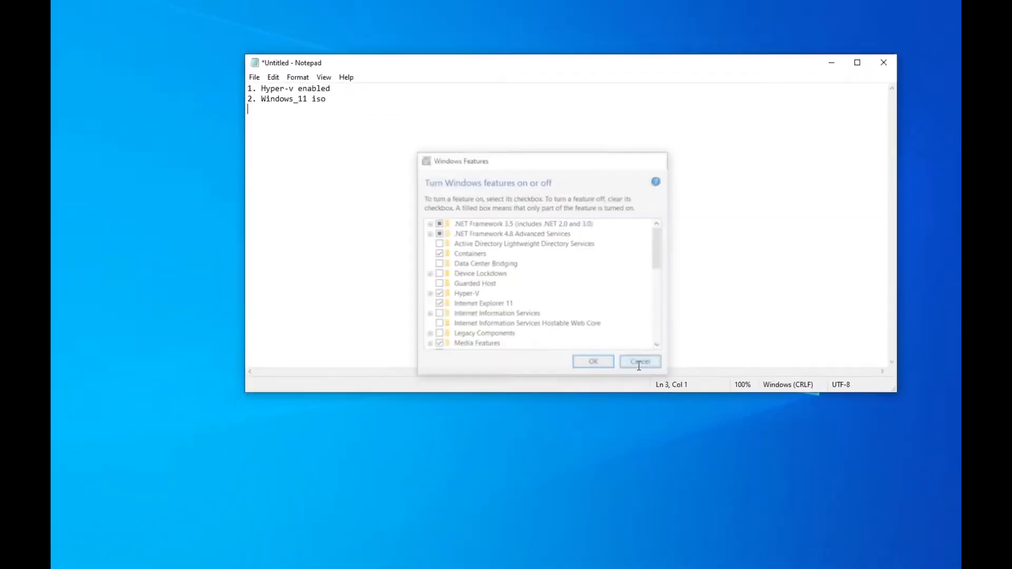
left_click(639, 362)
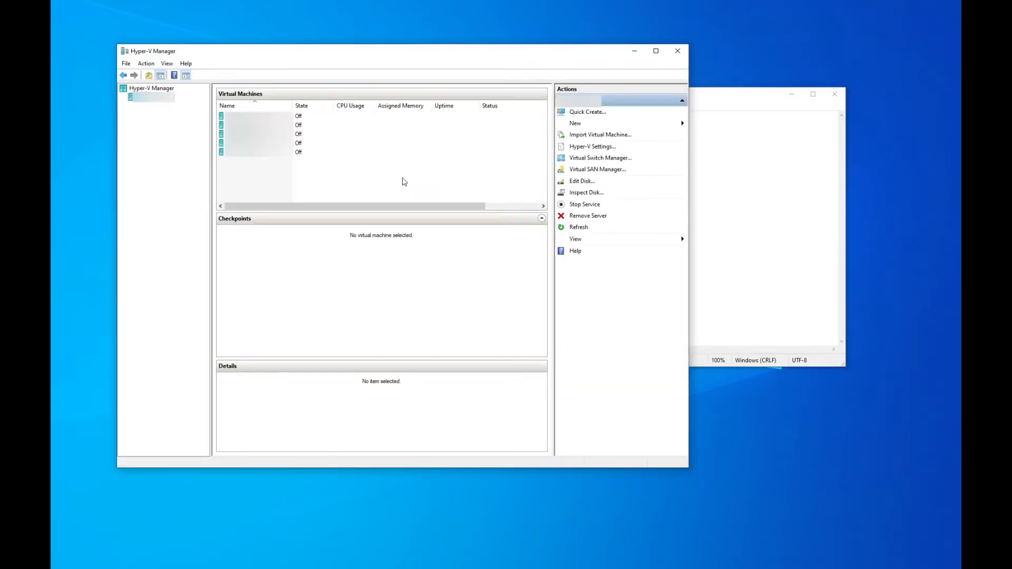
mouse_move(425, 177)
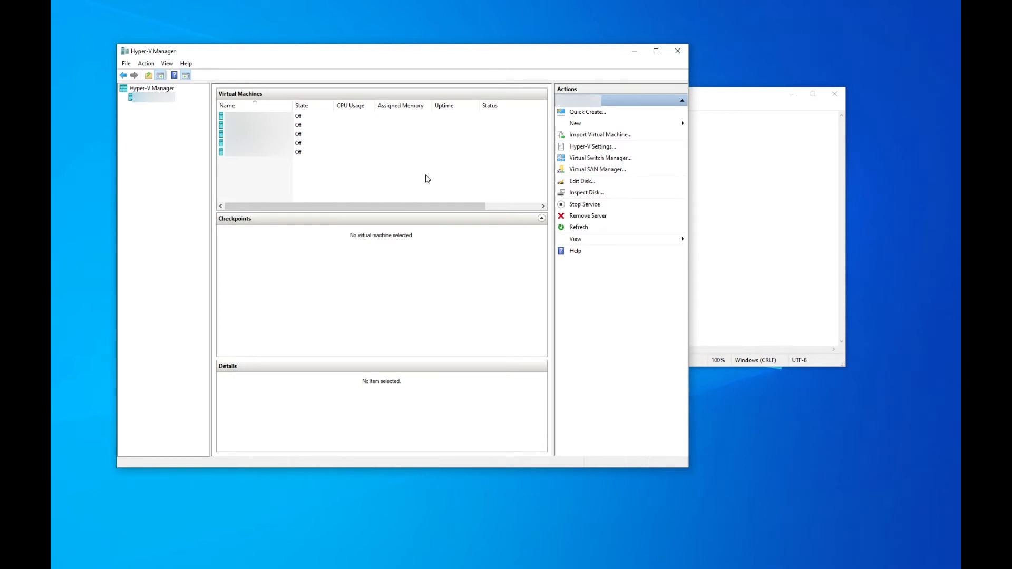
mouse_move(497, 159)
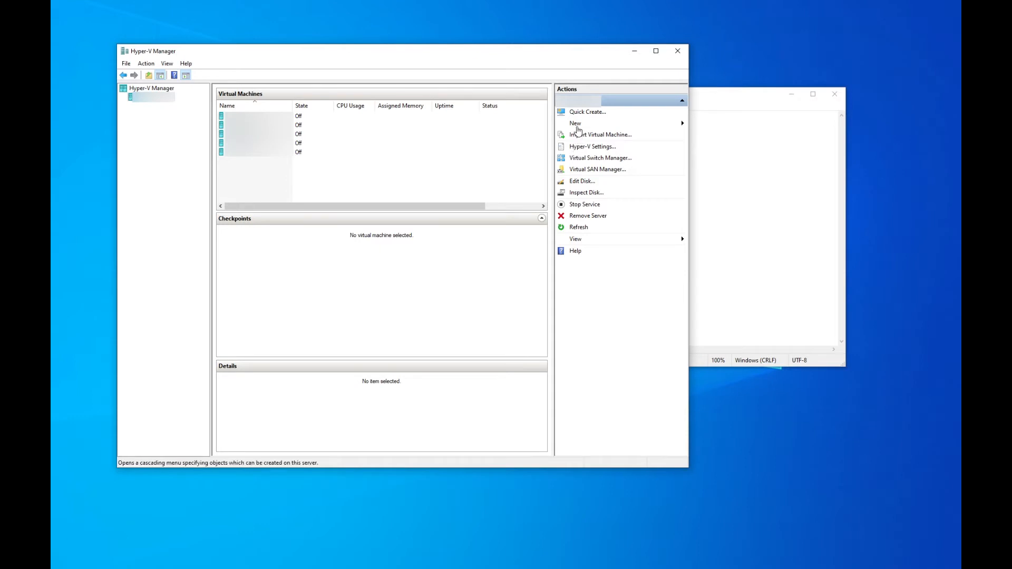
mouse_move(574, 123)
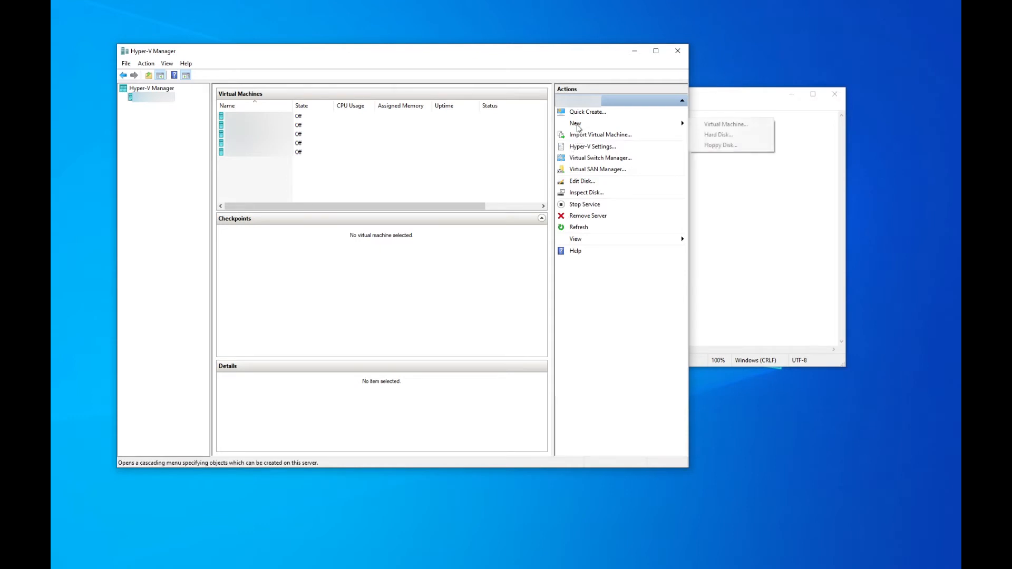
- Start the New Virtual Machine wizard and name the machine 'My New Windows 11'
left_click(726, 123)
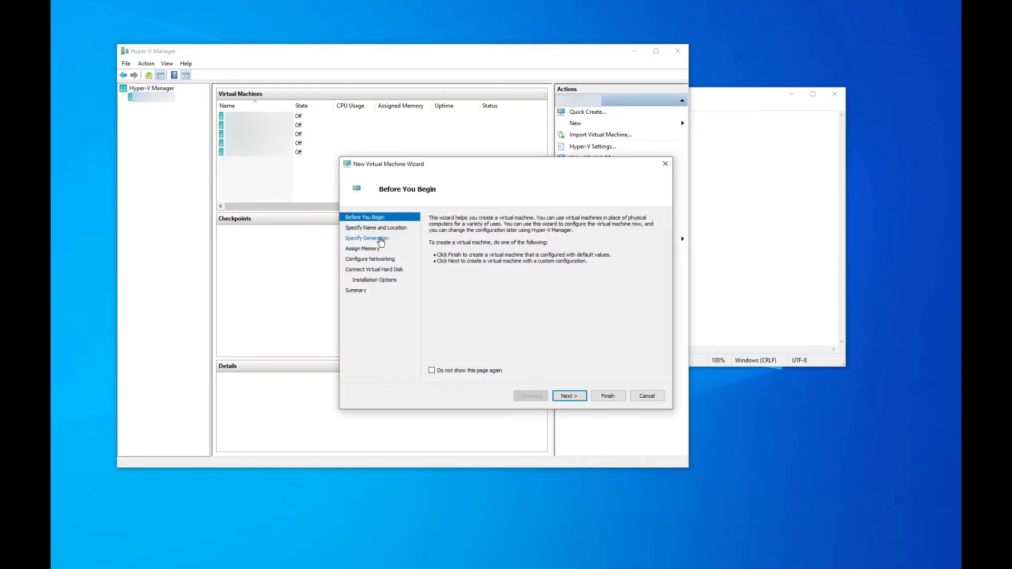
left_click(569, 396)
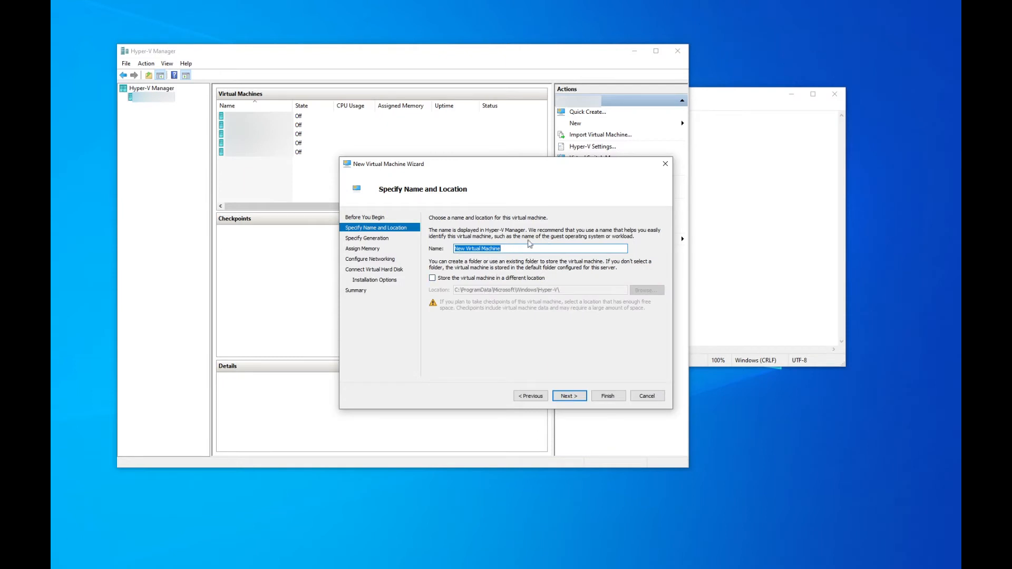
mouse_move(494, 263)
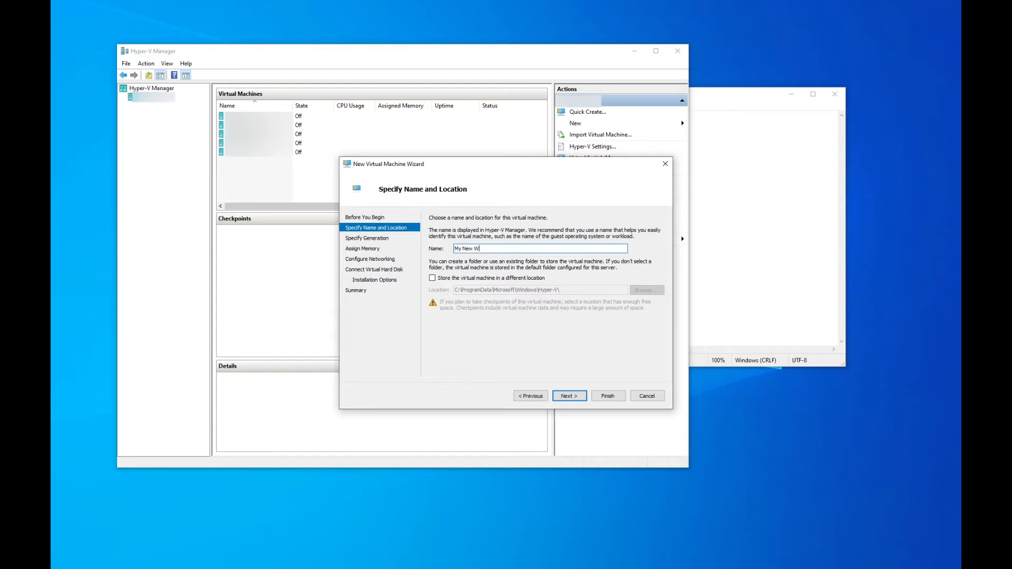
type("indows 11")
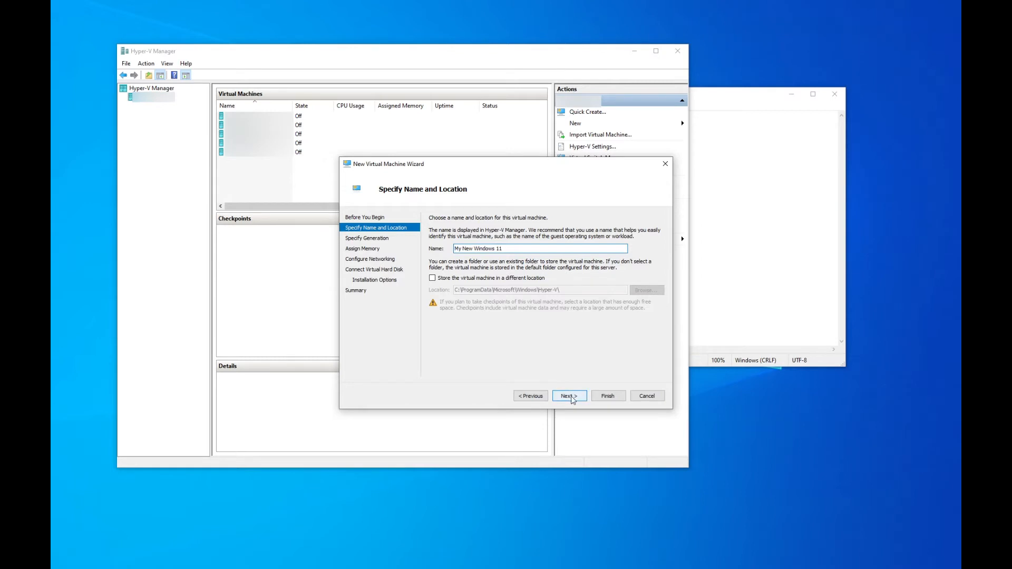
left_click(568, 395)
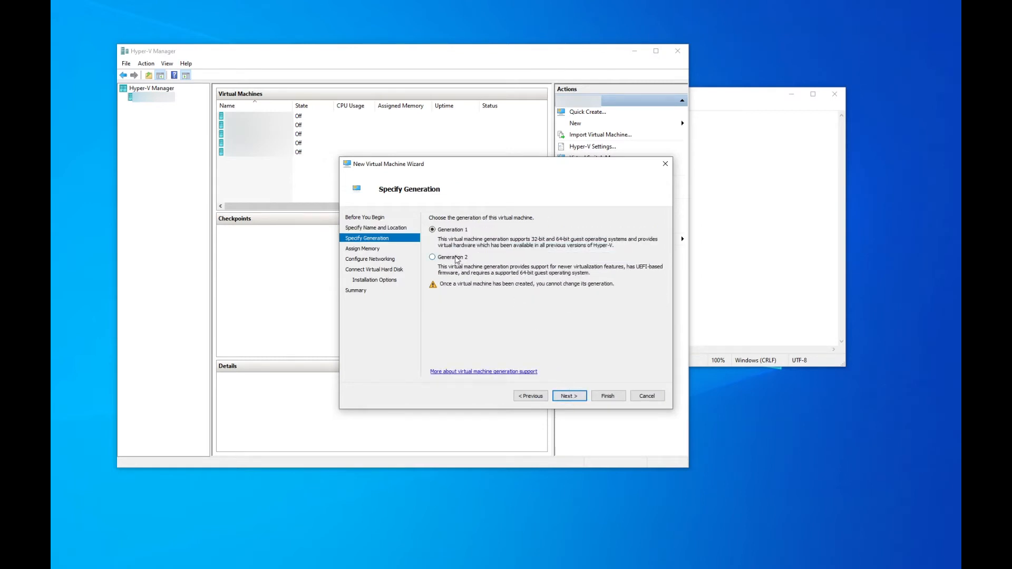
- Make it Generation 2 with 4096 MB memory, connected to VMware NAT Switch
left_click(432, 258)
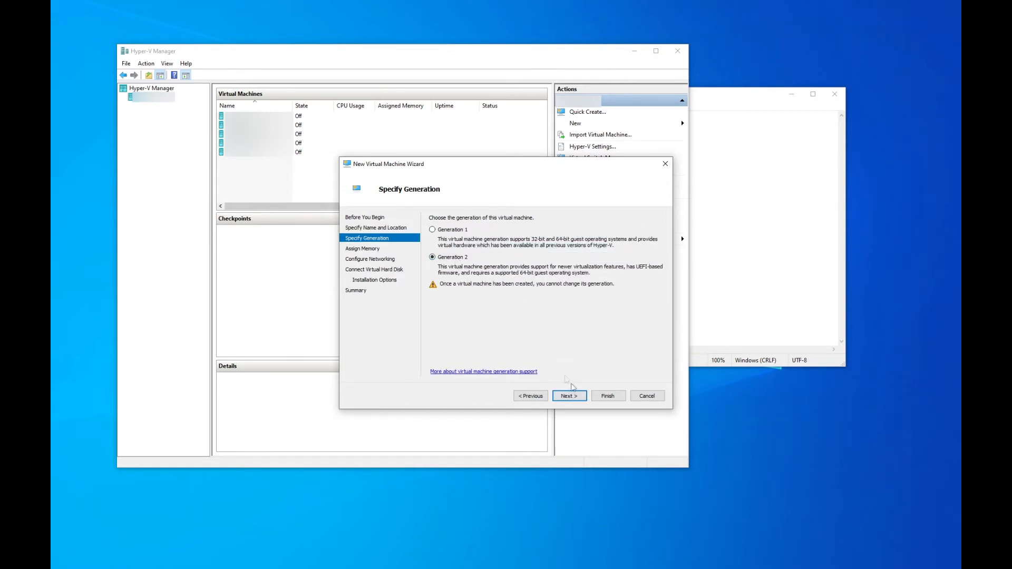
left_click(568, 395)
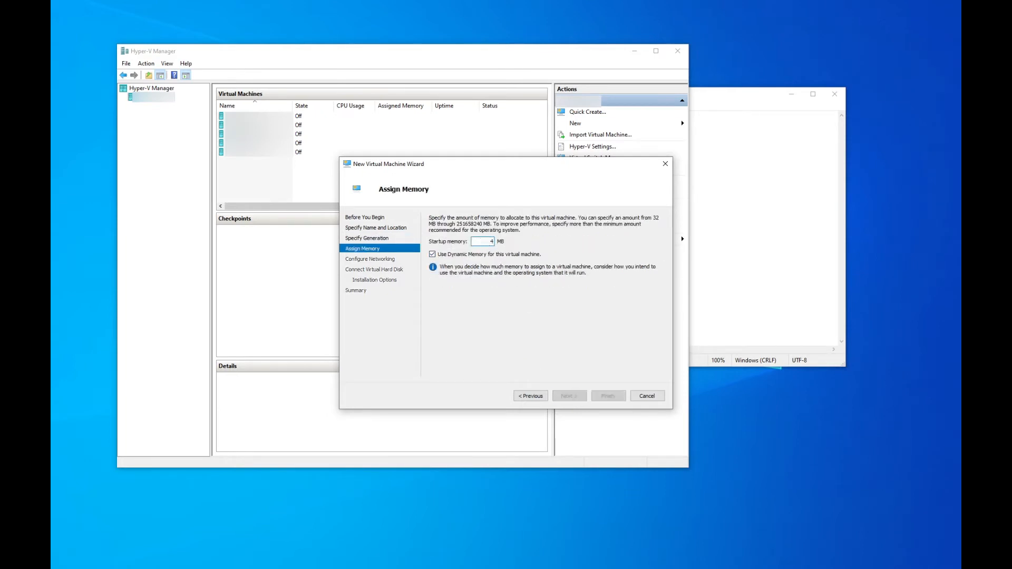
type("4096")
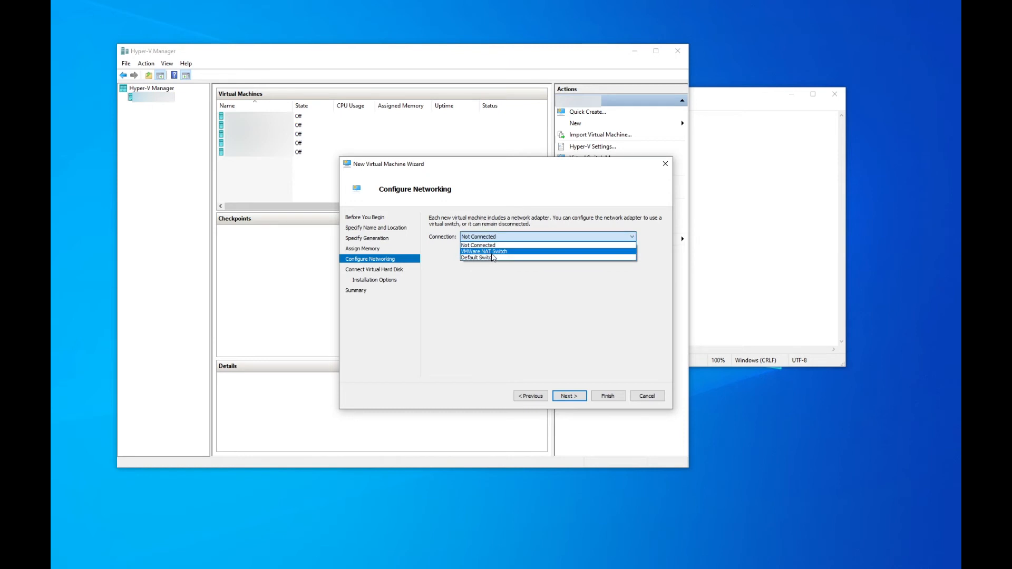
left_click(483, 251)
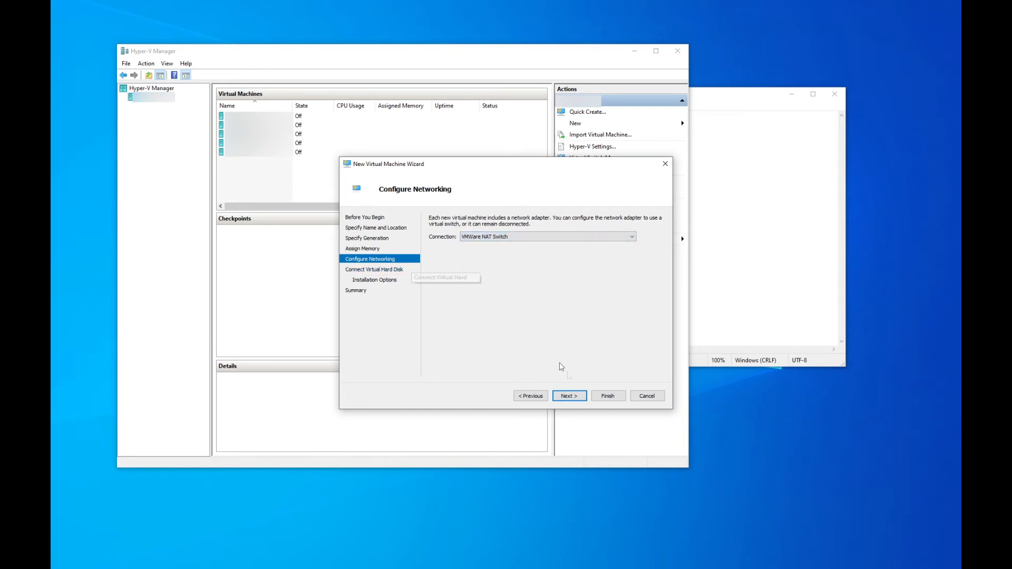
- Accept the new virtual hard disk and choose the Windows 11 ISO from Downloads as install media
left_click(569, 396)
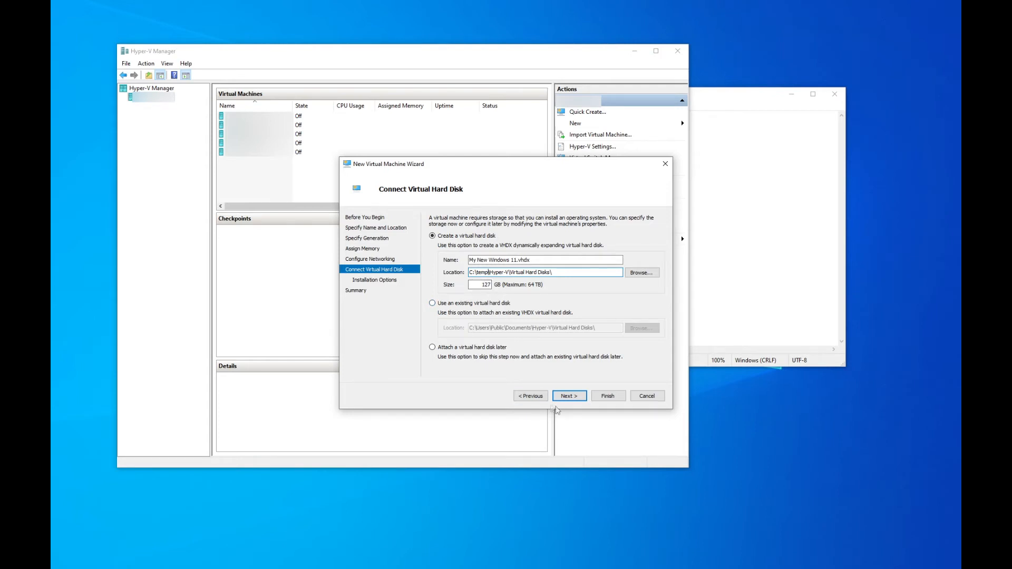
left_click(568, 396)
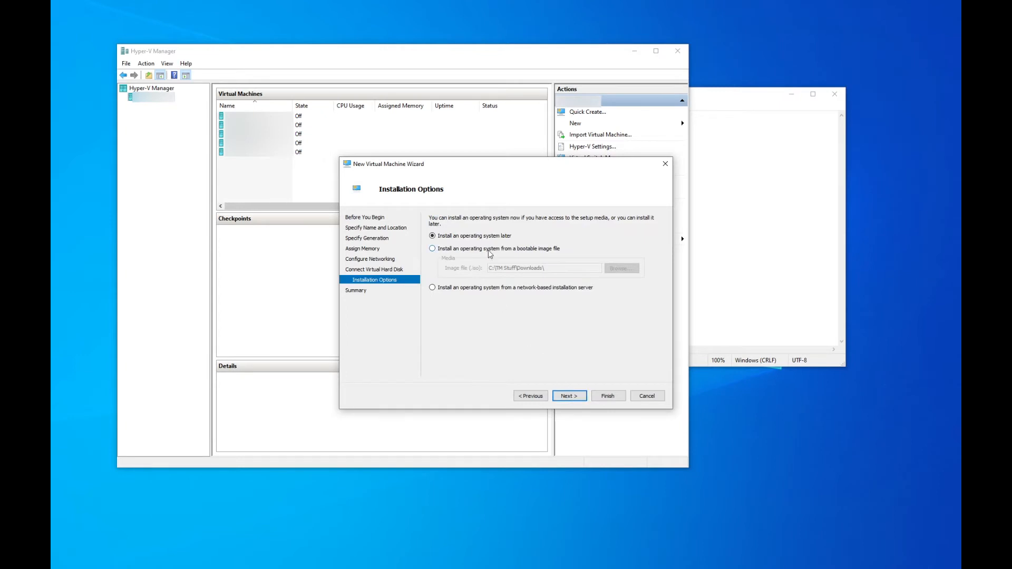
left_click(432, 249)
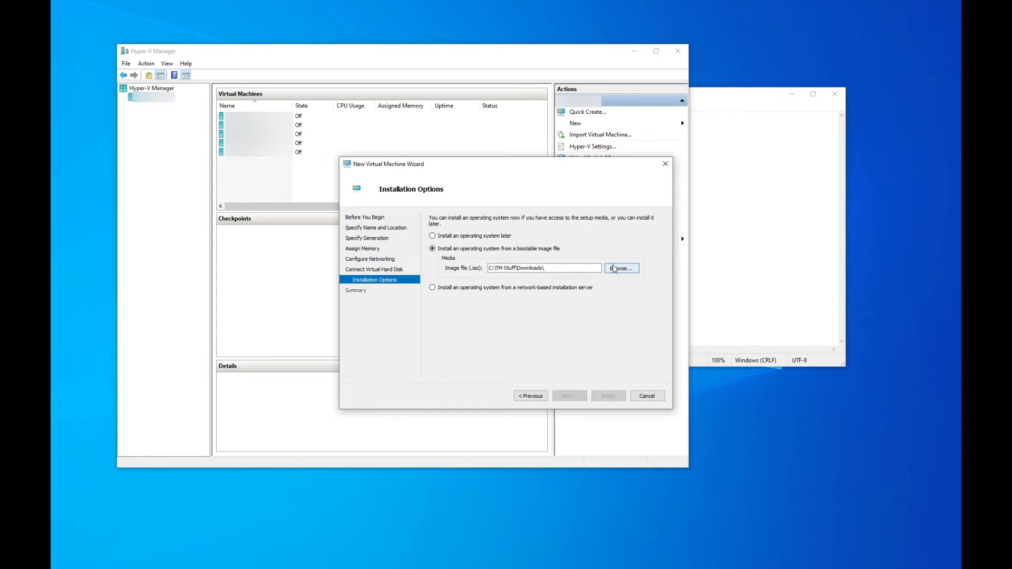
left_click(621, 268)
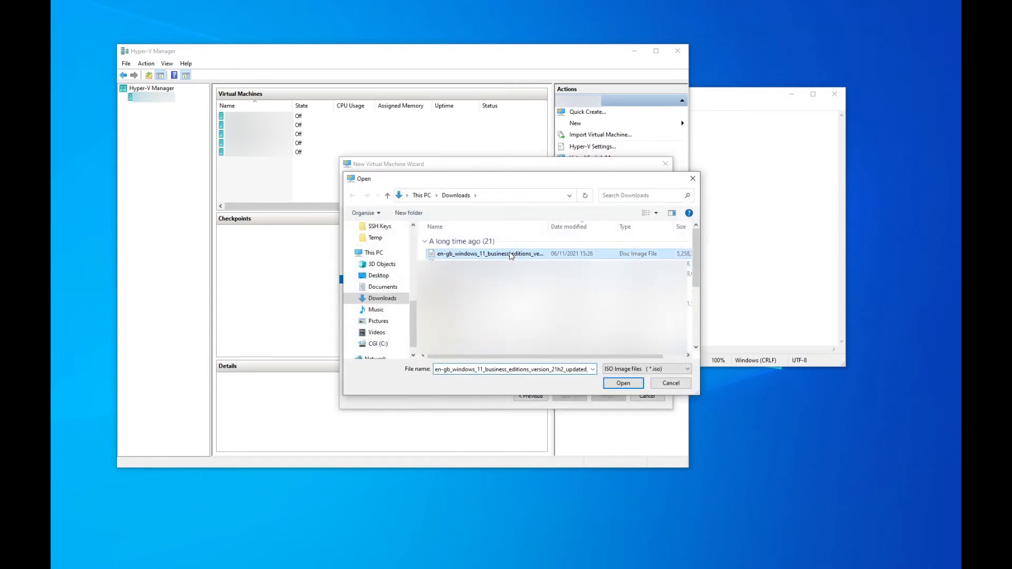
left_click(622, 383)
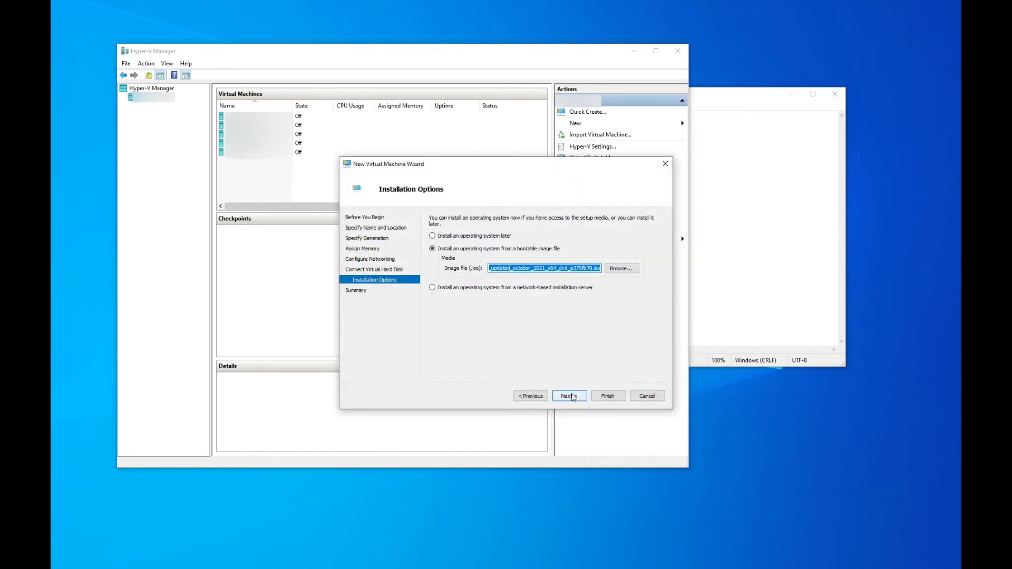
- Review the summary and finish, creating My New Windows 11 in the VM list
left_click(568, 396)
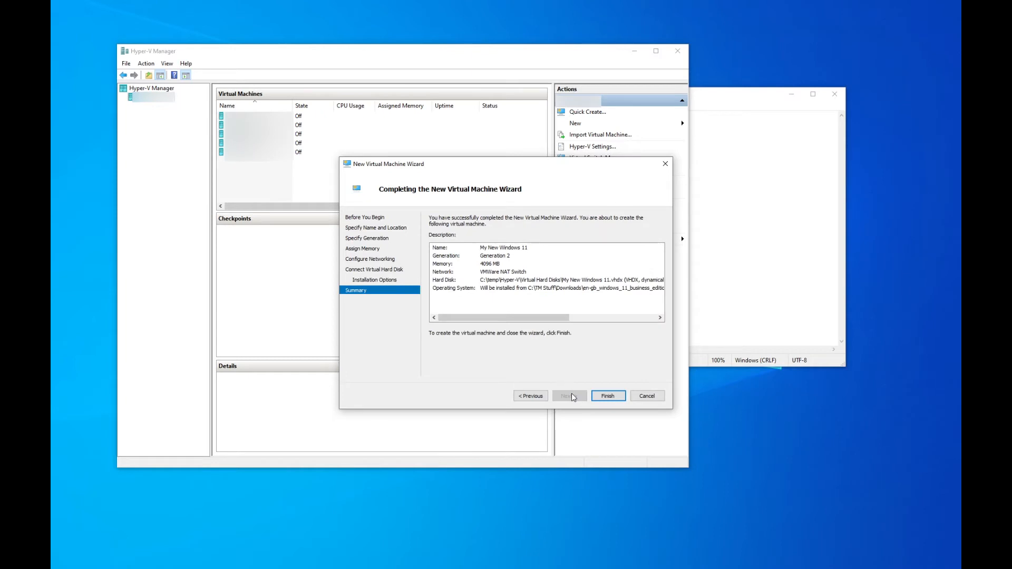
mouse_move(588, 380)
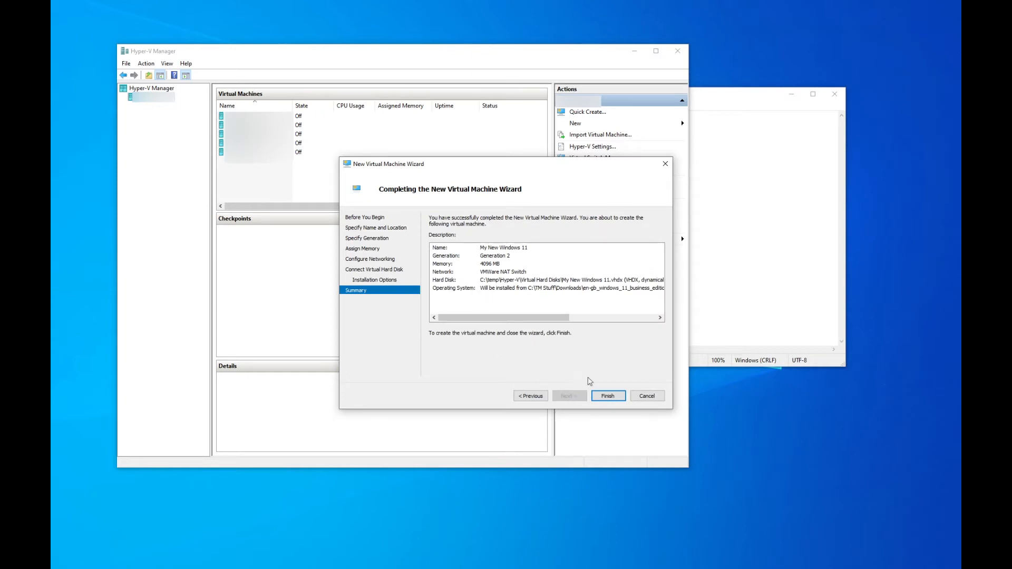
left_click(608, 395)
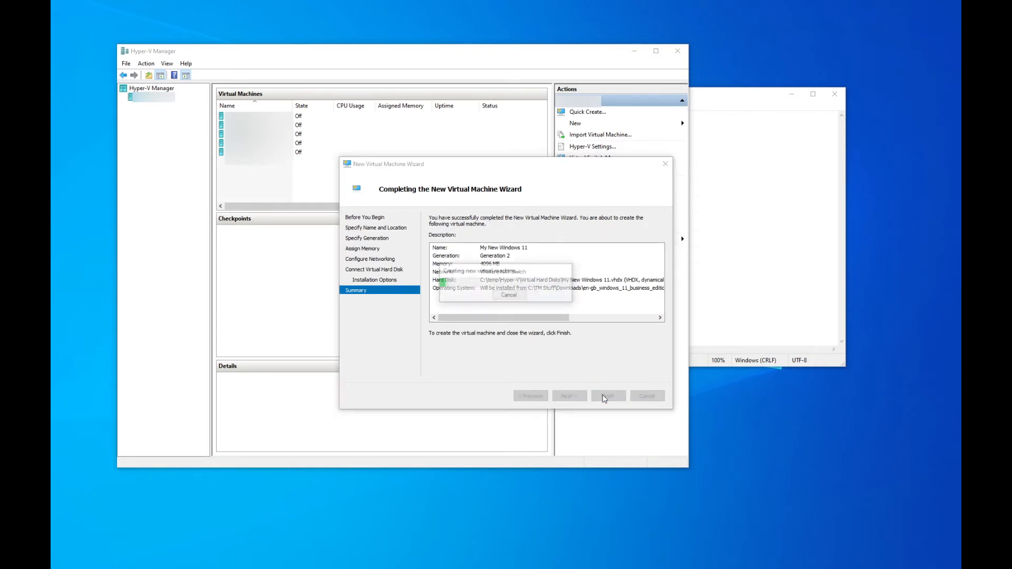
left_click(608, 395)
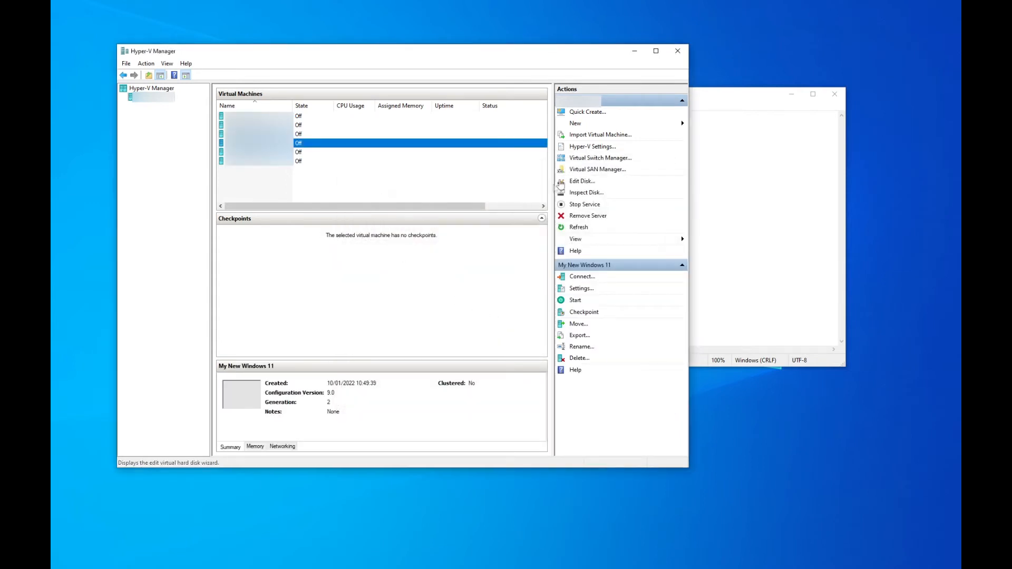
right_click(298, 142)
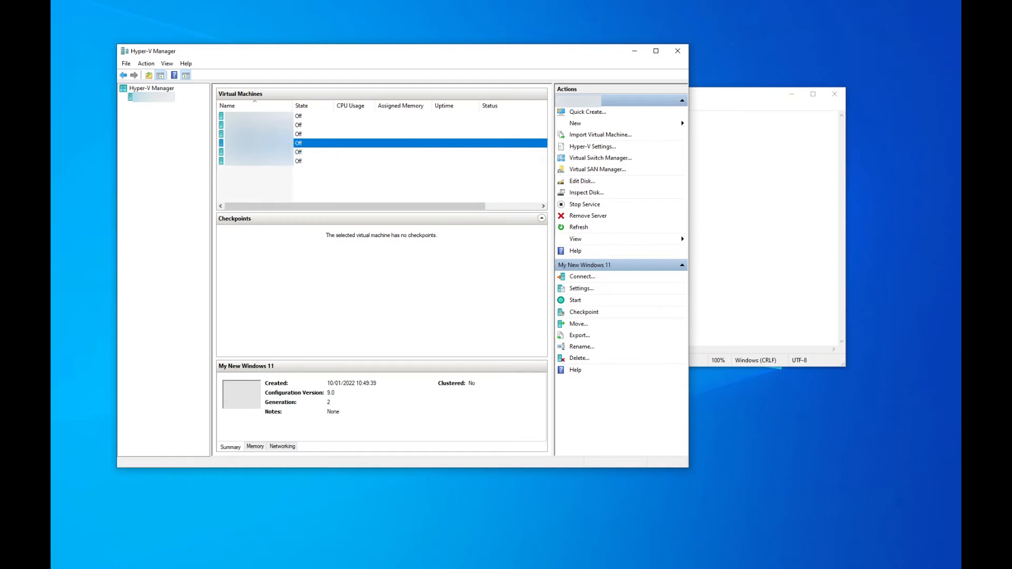
- Connect to My New Windows 11 and power it on; it reports no operating system loaded
left_click(582, 277)
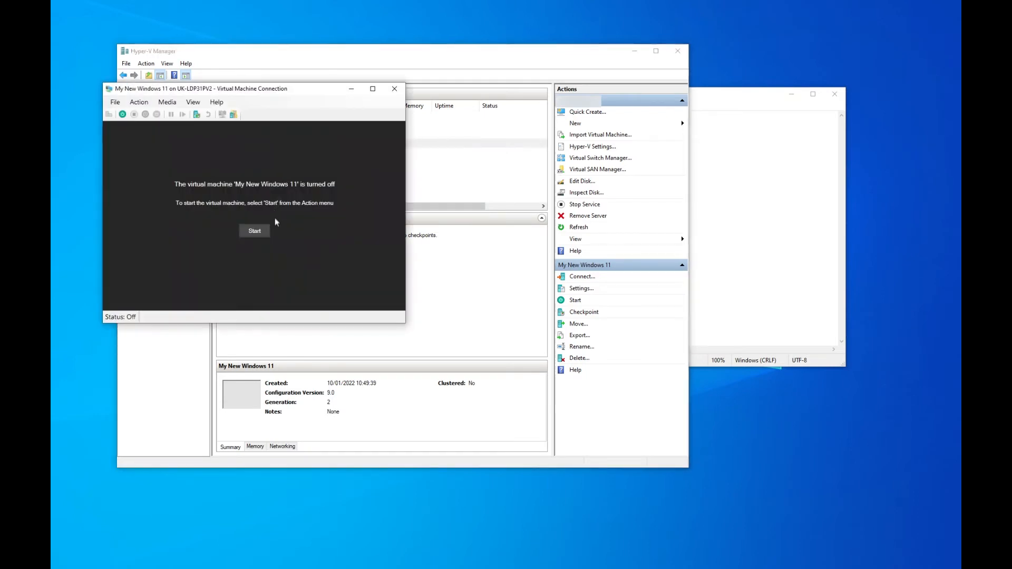
left_click(254, 231)
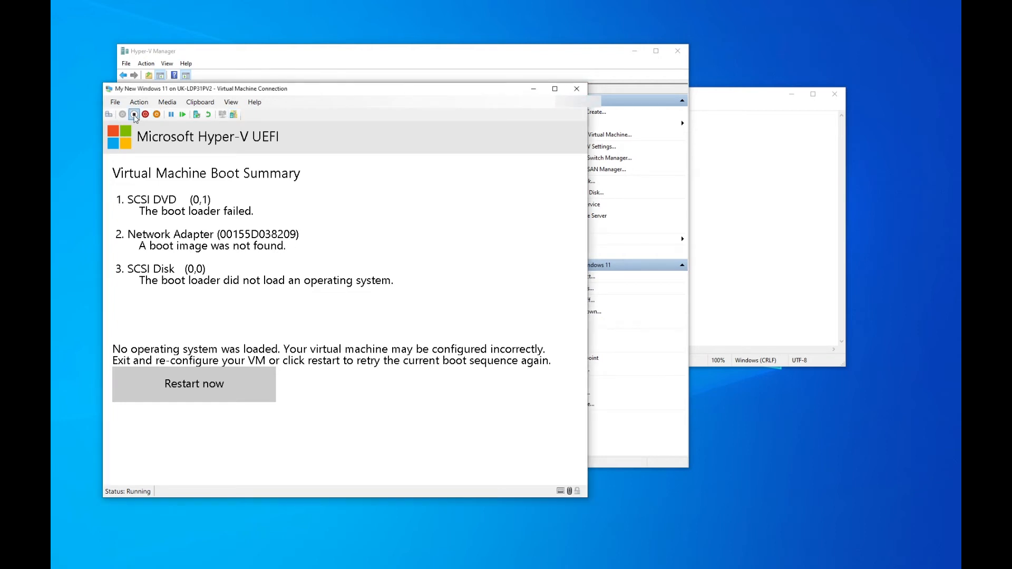
- Turn the machine off, confirm, and start it again so it boots from the DVD into Windows Setup
left_click(134, 113)
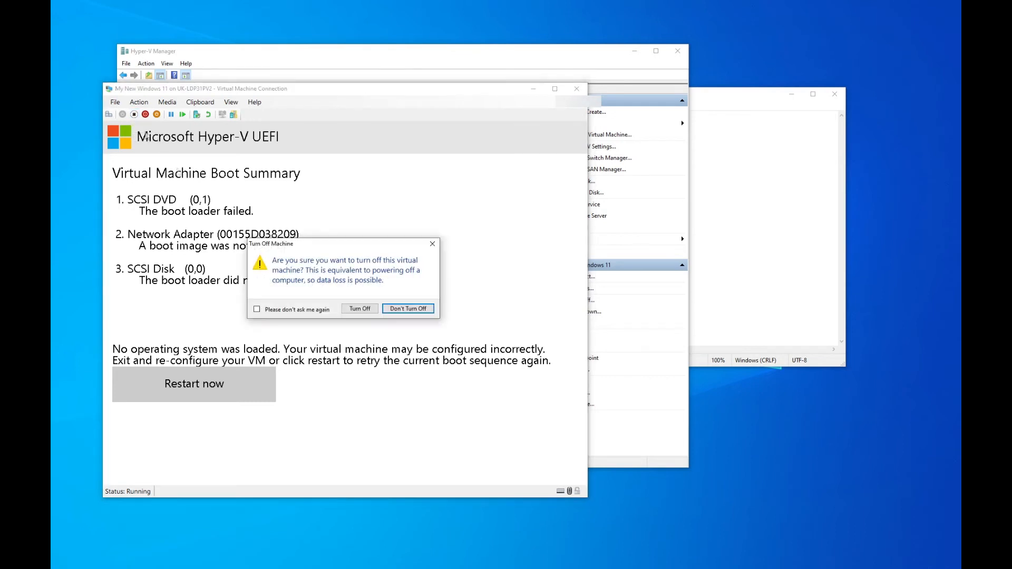
left_click(358, 309)
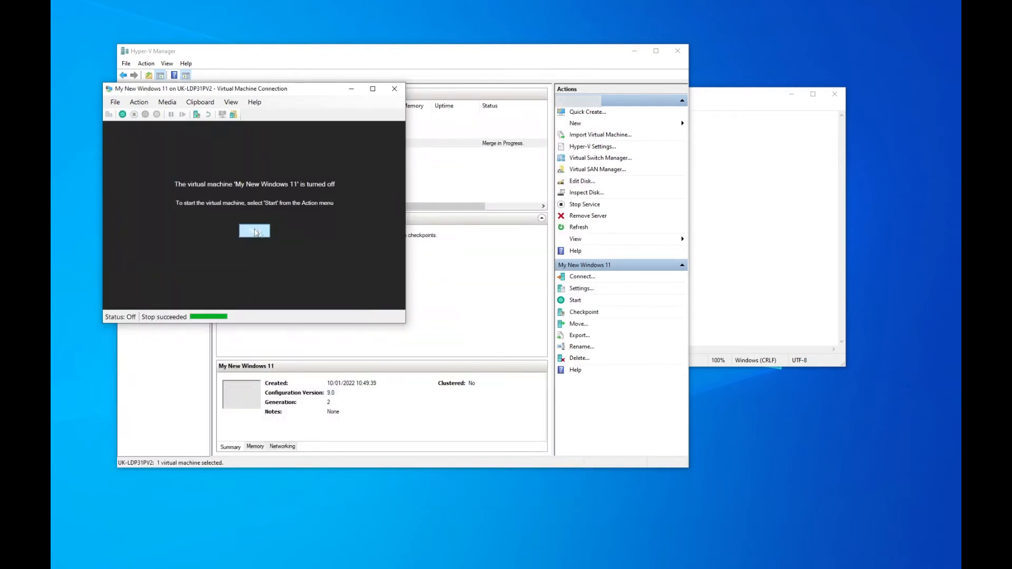
mouse_move(335, 251)
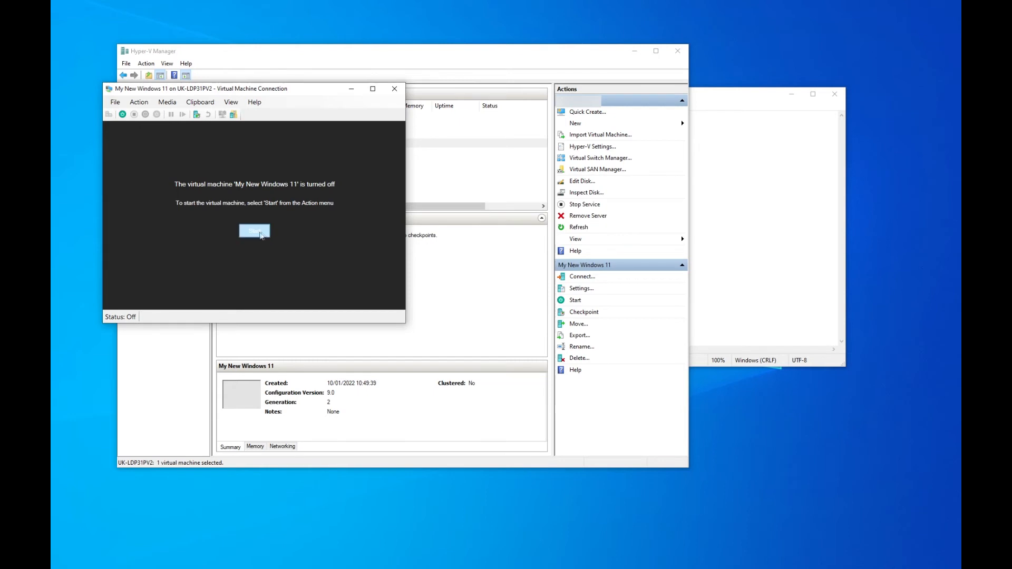
left_click(254, 231)
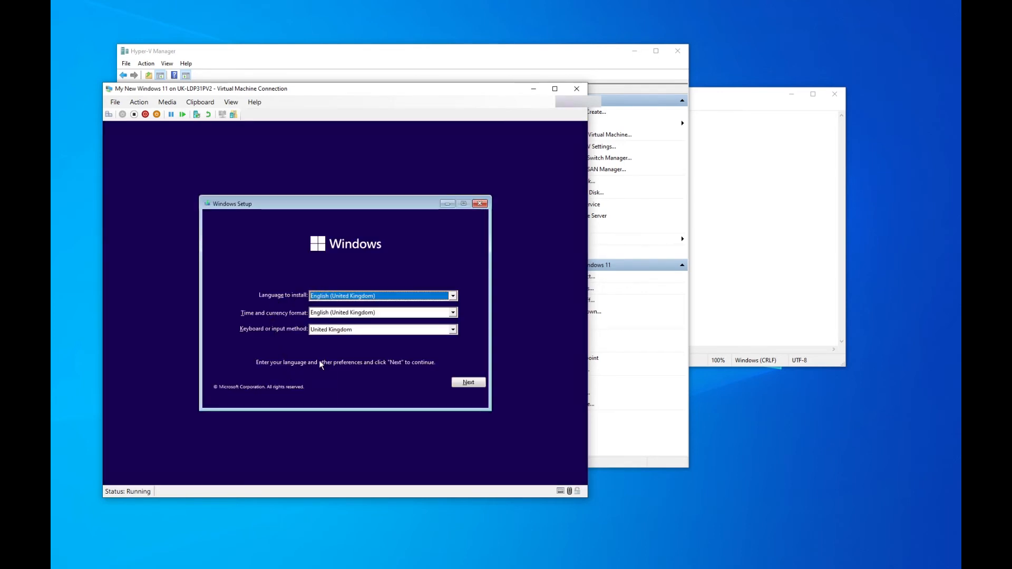
mouse_move(447, 386)
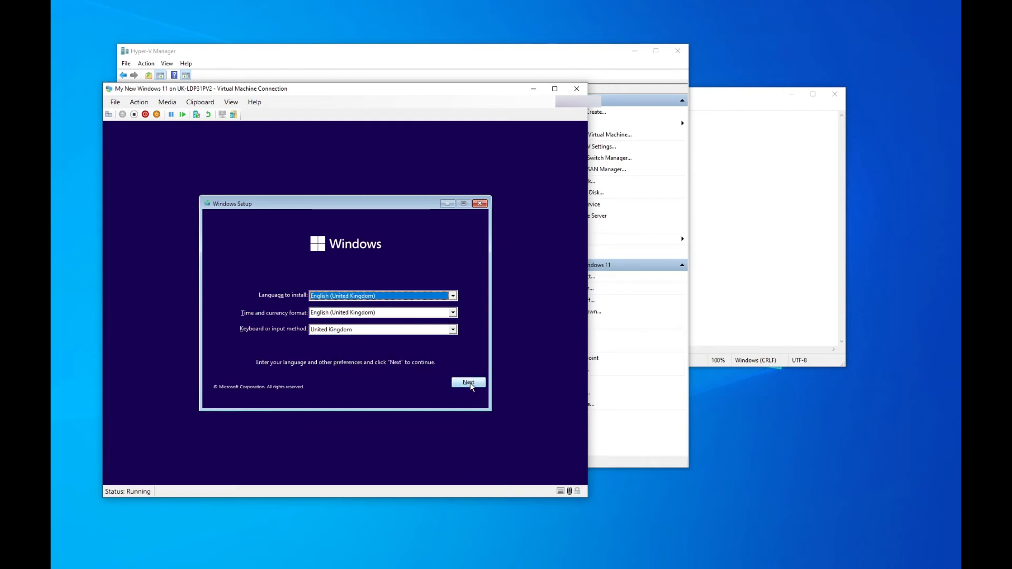
- Accept the language settings and choose Windows 11 Pro N, reaching 'This PC can't run Windows 11'
left_click(468, 381)
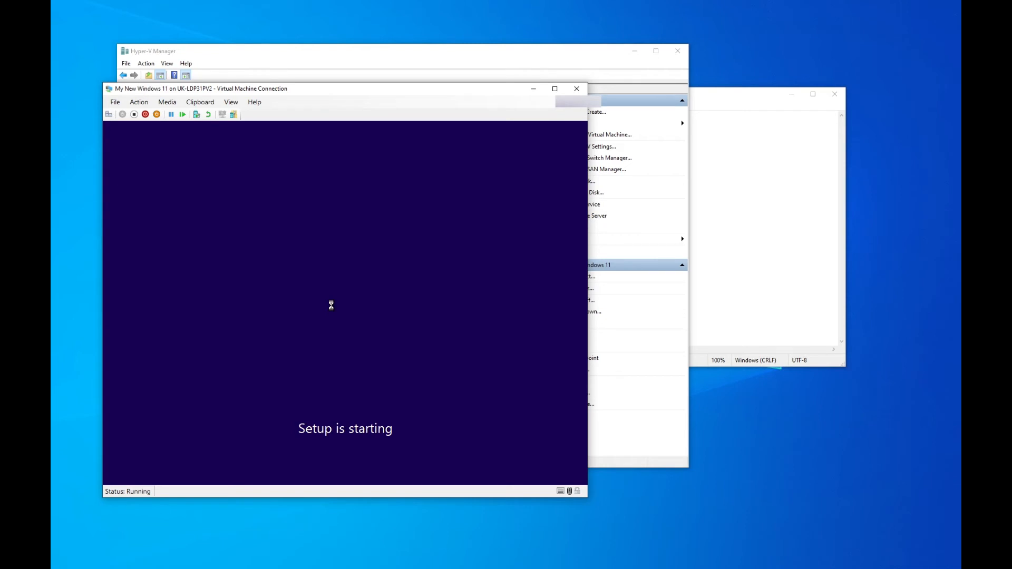
mouse_move(405, 319)
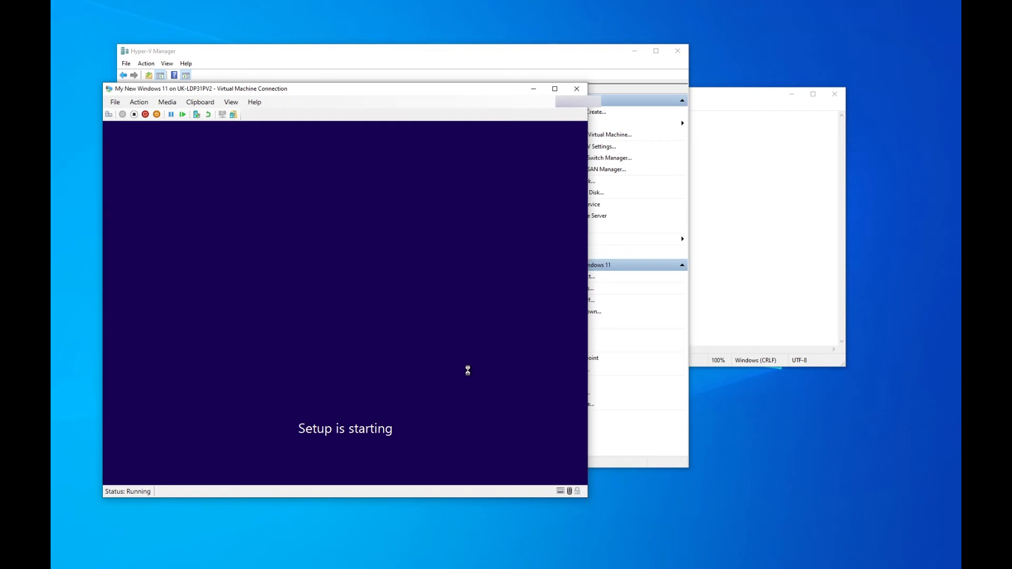
mouse_move(479, 417)
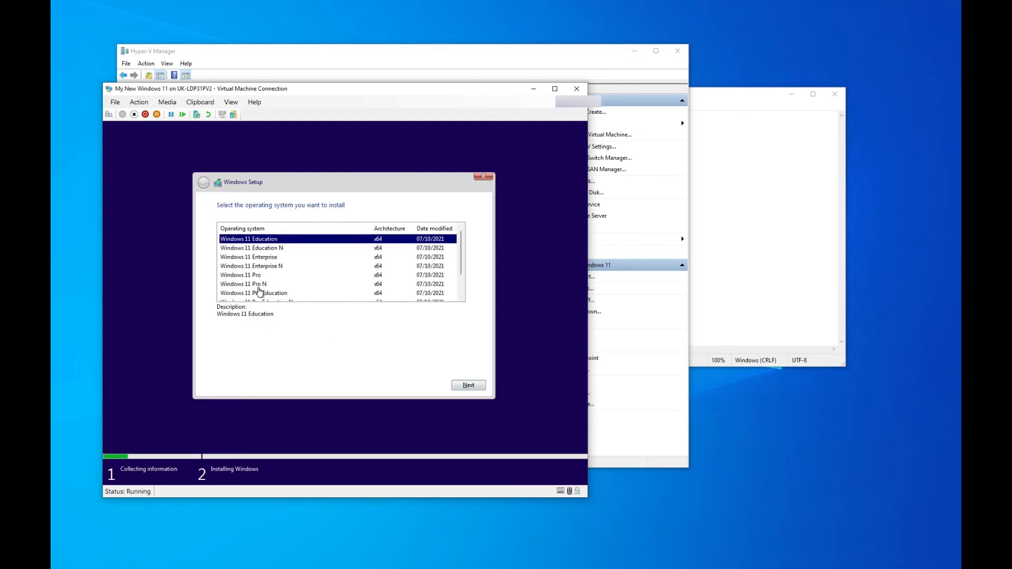
left_click(244, 284)
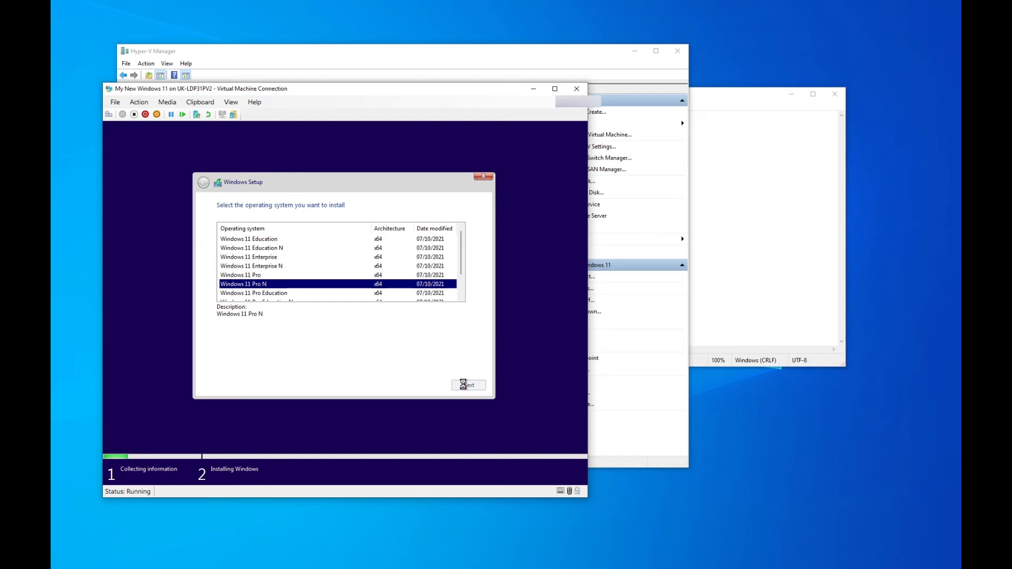
left_click(468, 385)
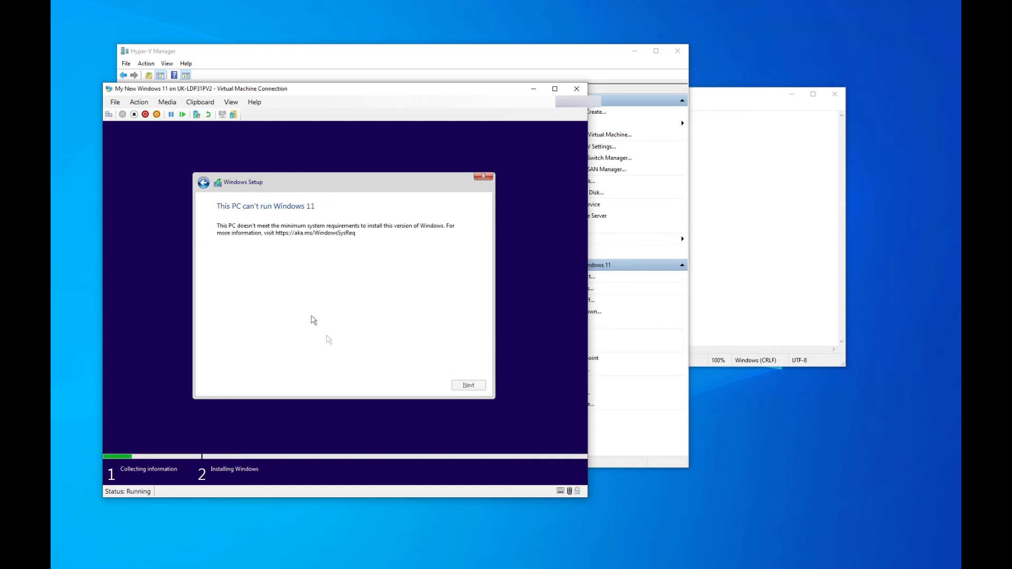
mouse_move(395, 289)
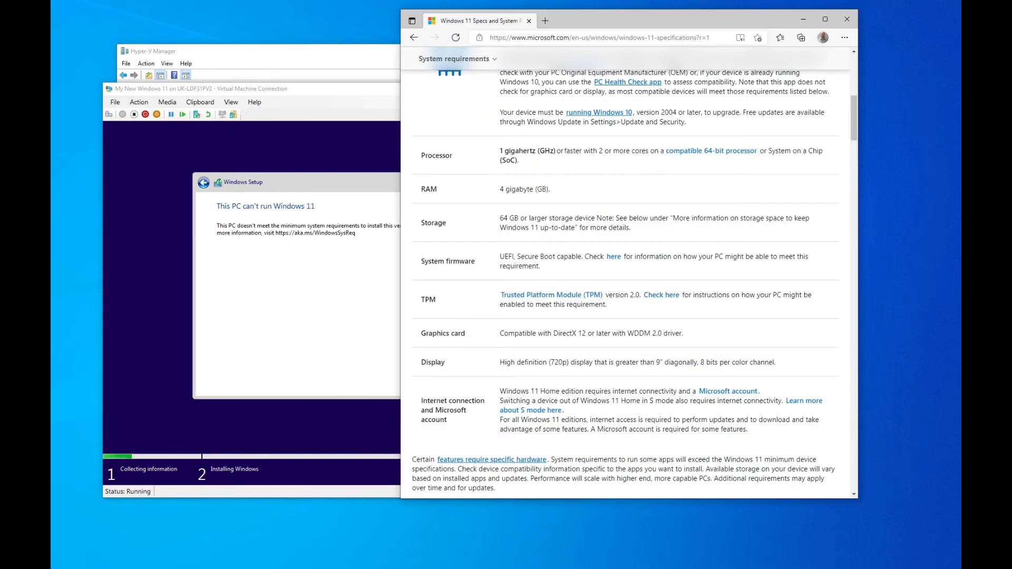
- Review the Windows 11 requirements page in Edge, then open Settings for My New Windows 11 in Hyper-V Manager
scroll("up", 3)
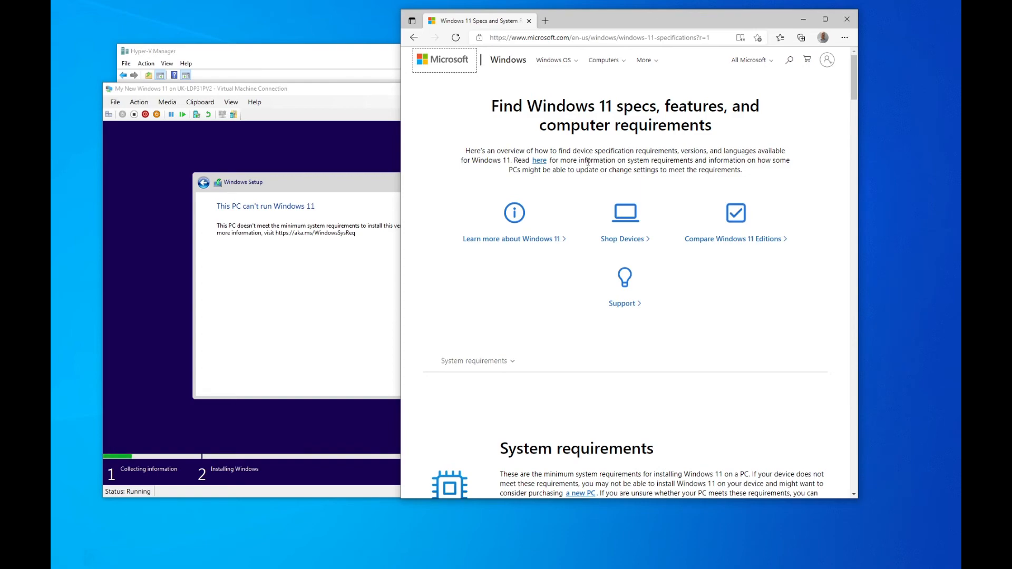
scroll("down", 3)
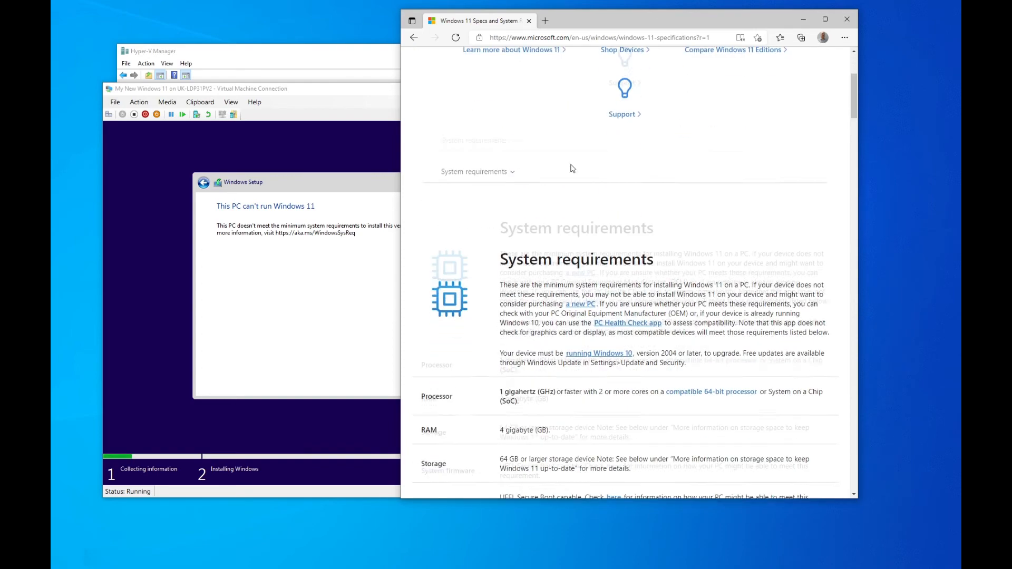
scroll("down", 3)
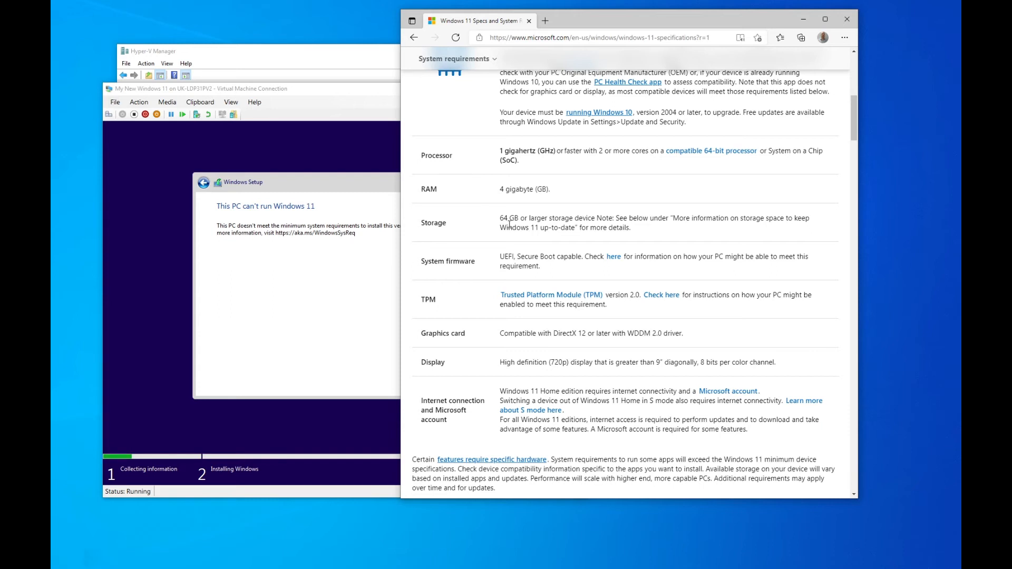
mouse_move(499, 262)
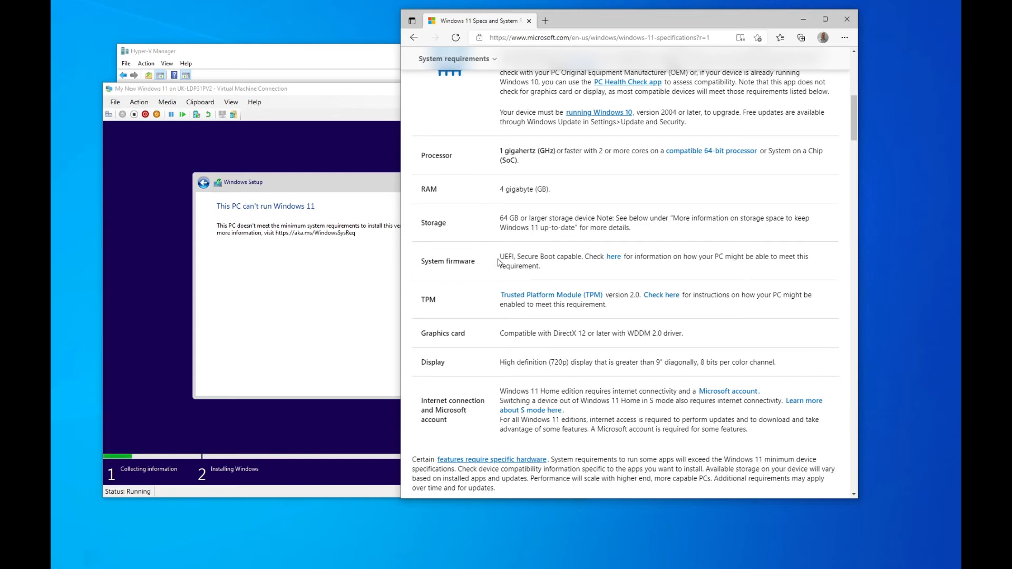
mouse_move(544, 277)
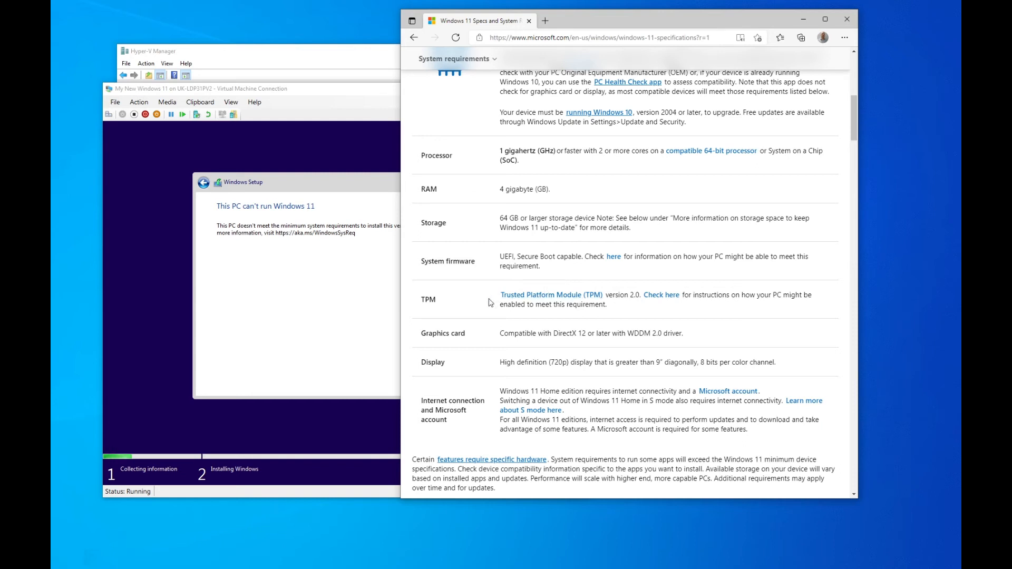
mouse_move(619, 313)
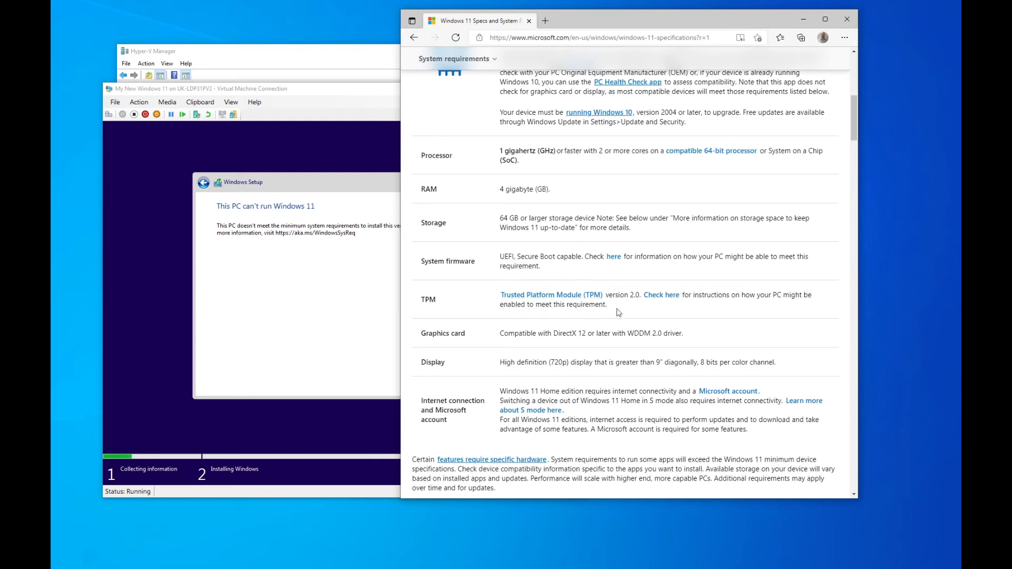
mouse_move(515, 342)
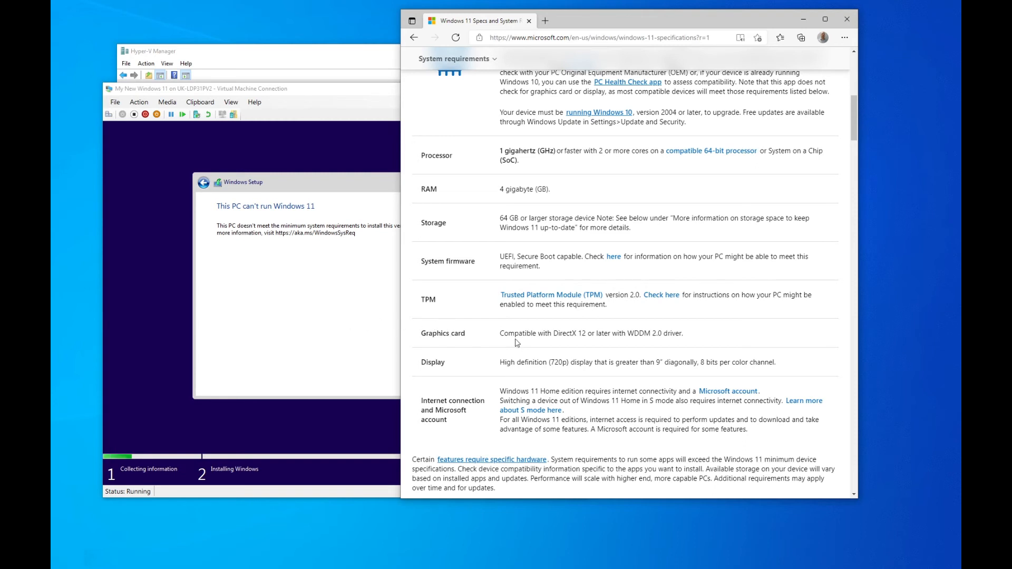
mouse_move(563, 373)
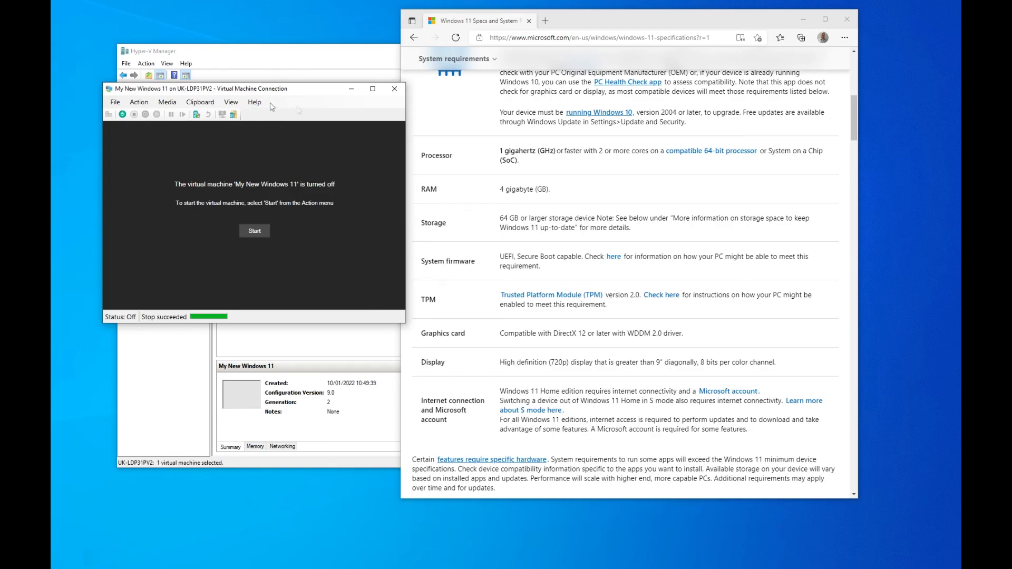
left_click(394, 88)
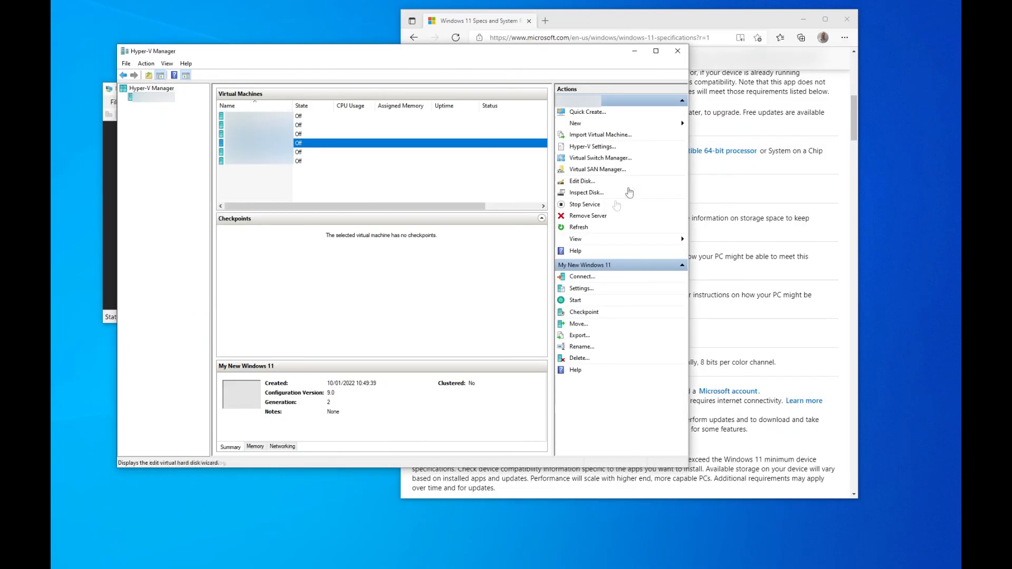
left_click(581, 287)
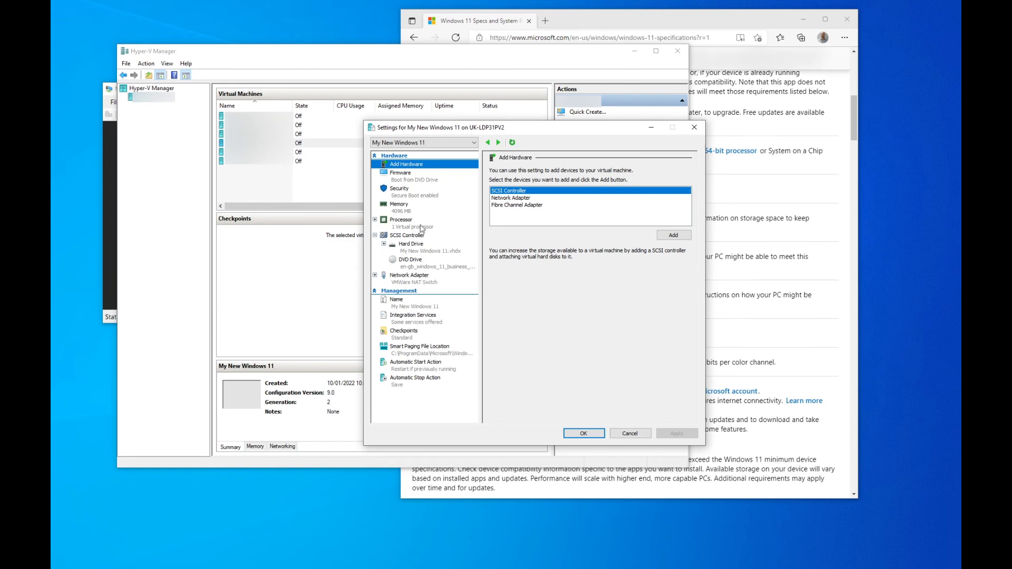
- Set the number of virtual processors to 2 and apply, then view the hard drive settings
left_click(401, 223)
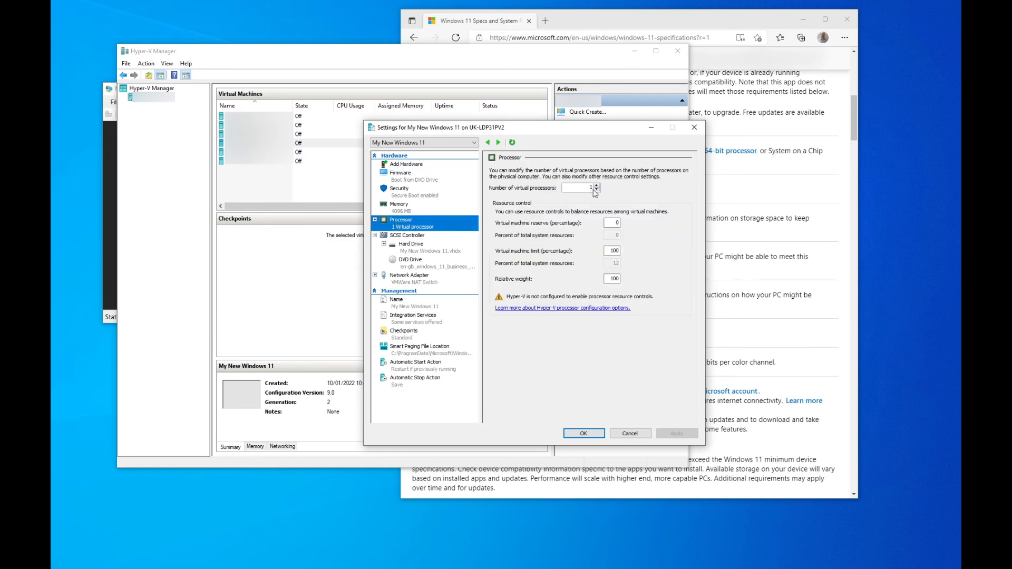
left_click(597, 185)
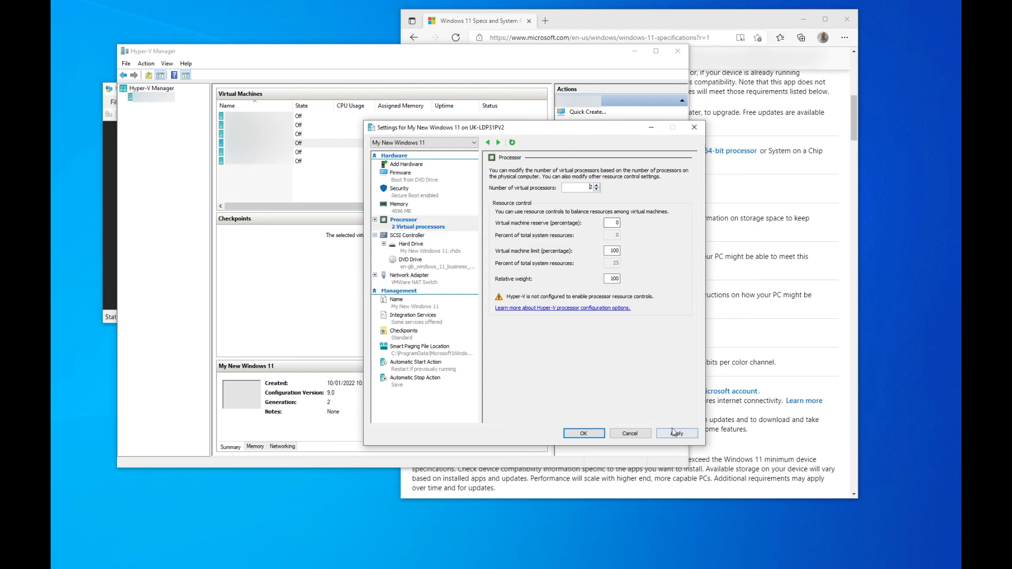
left_click(677, 434)
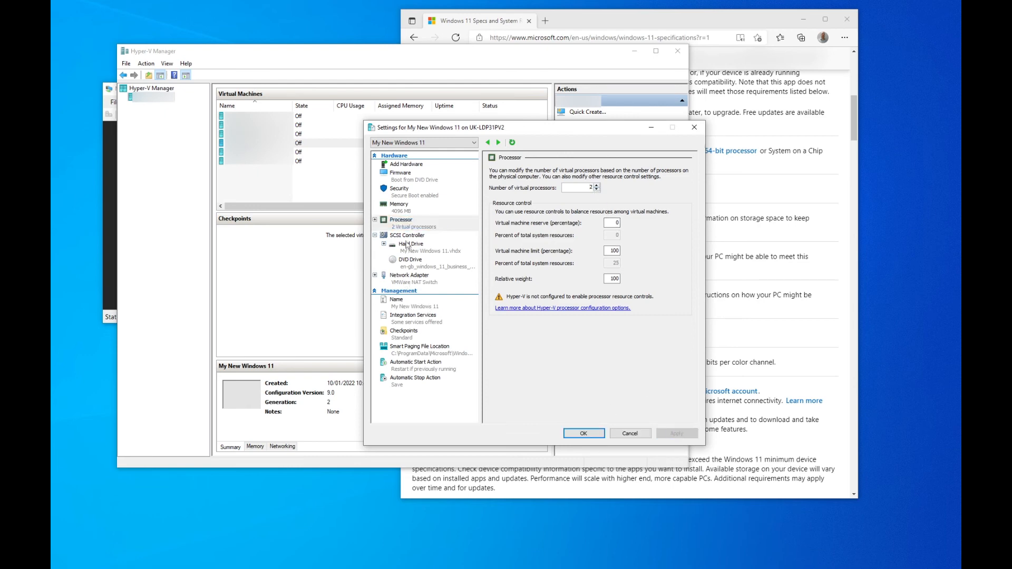
left_click(411, 244)
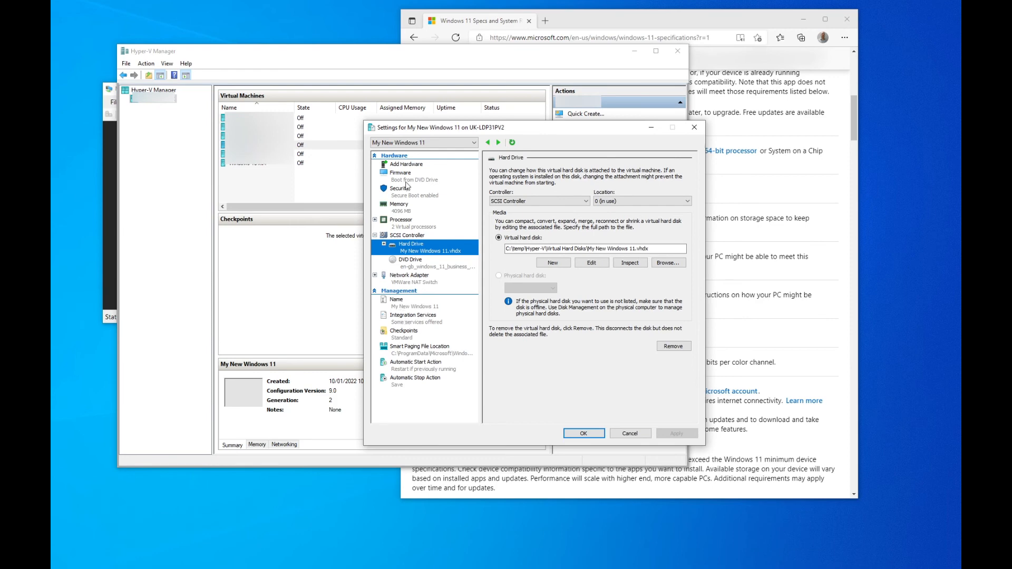
- Under Security, enable the Trusted Platform Module and save the settings with OK
left_click(398, 188)
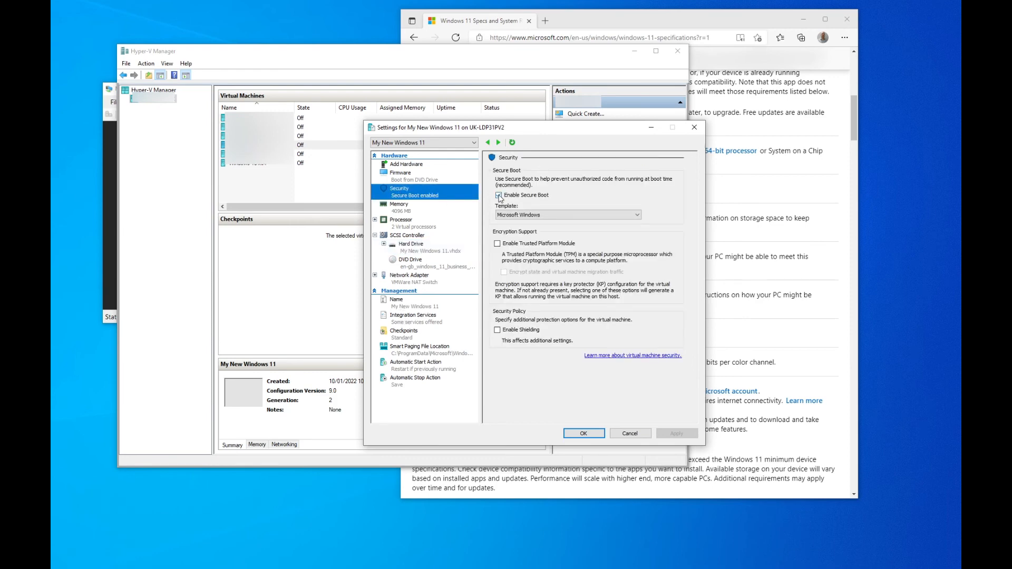
left_click(498, 195)
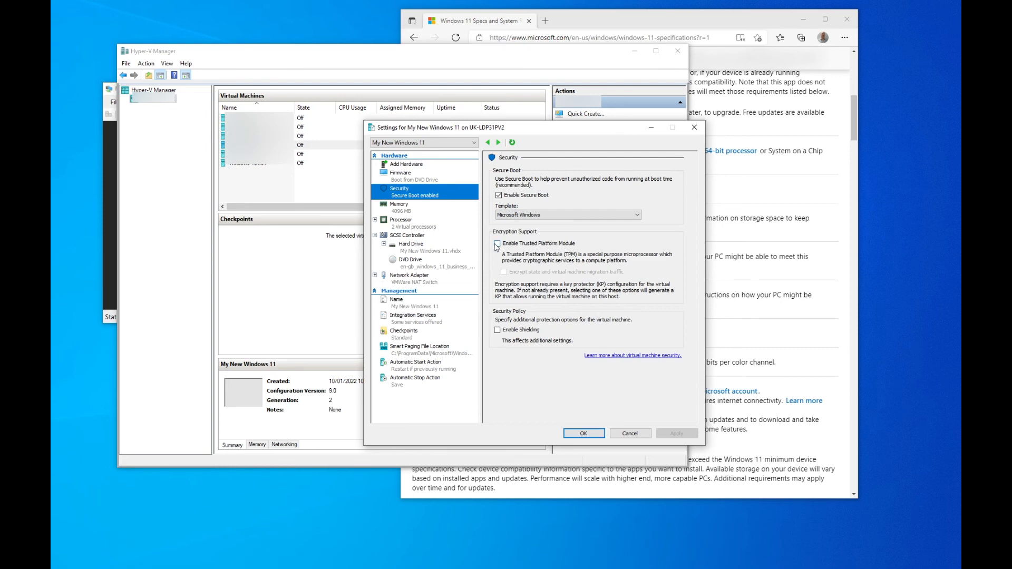
left_click(497, 244)
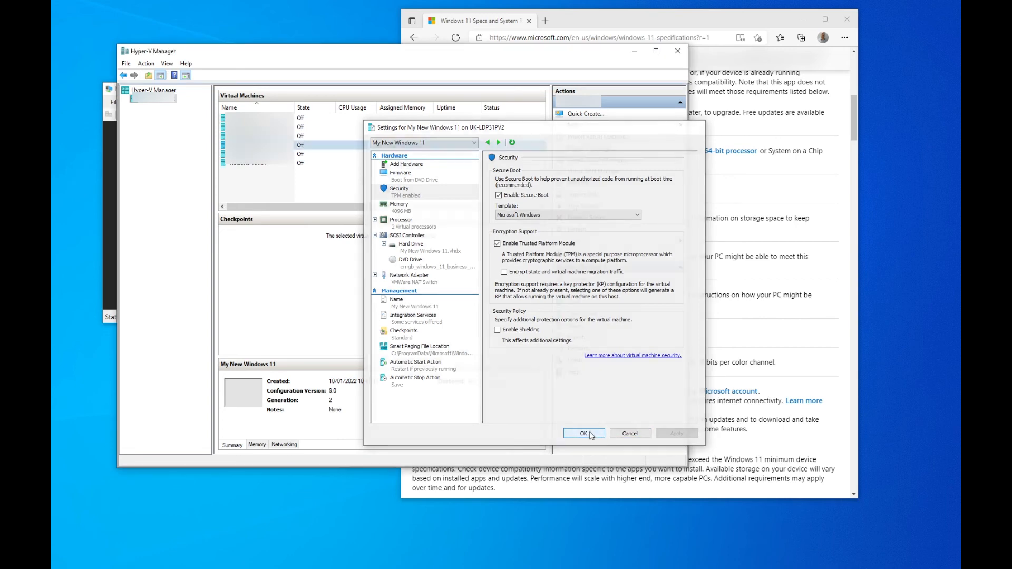
left_click(582, 434)
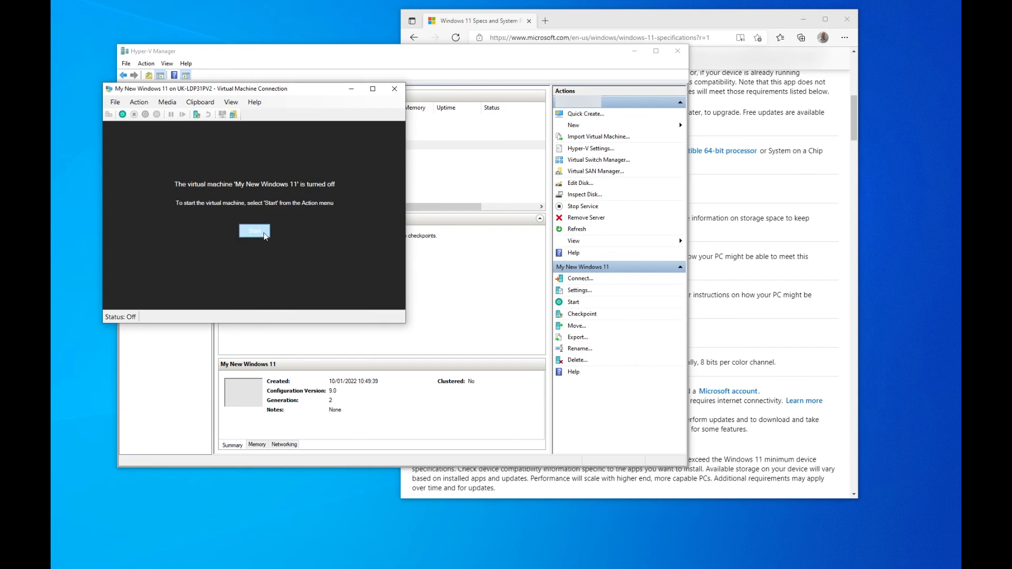
- Start the VM, accept the language page and choose Install now in Windows Setup
left_click(254, 230)
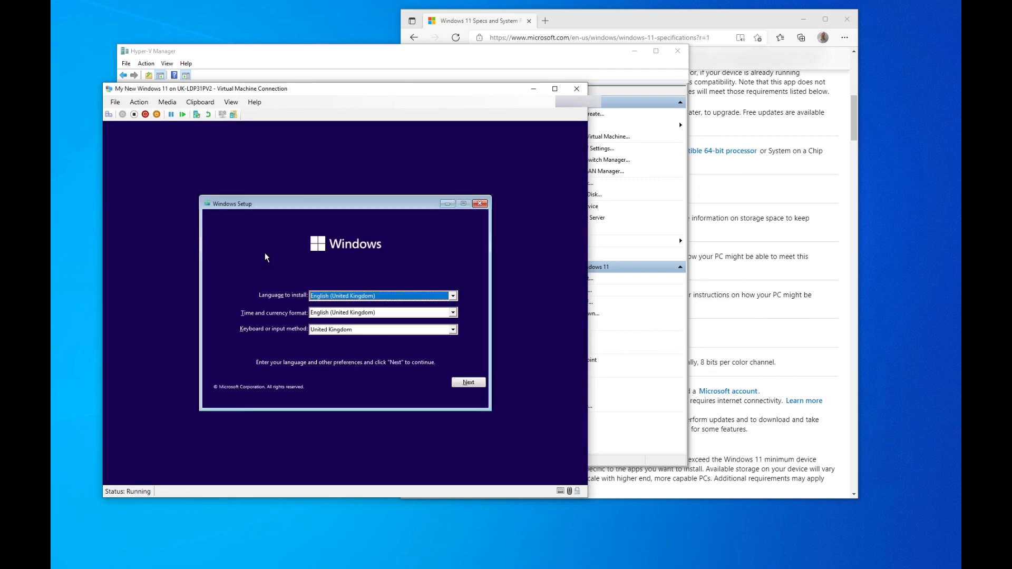
left_click(469, 381)
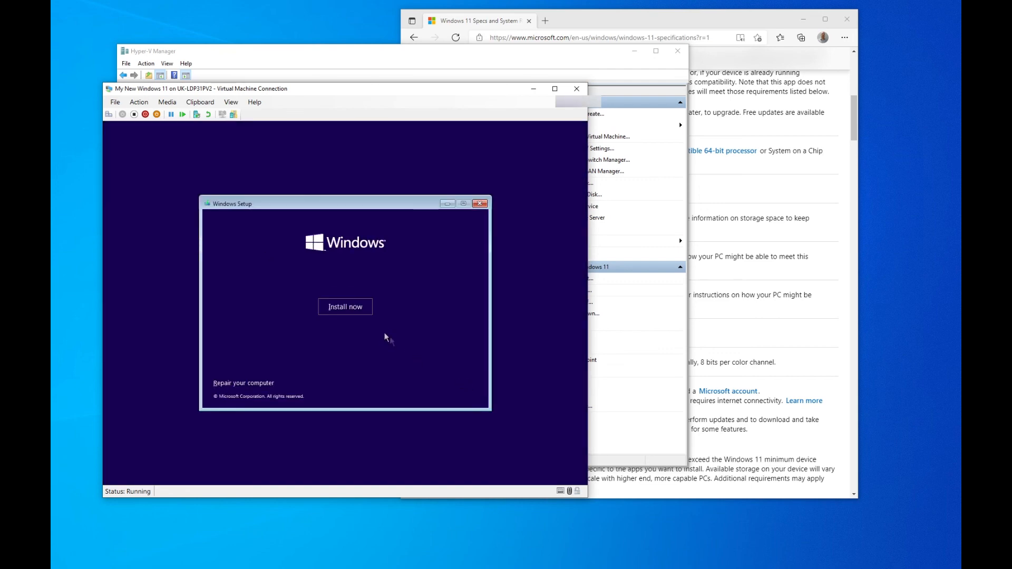
left_click(344, 307)
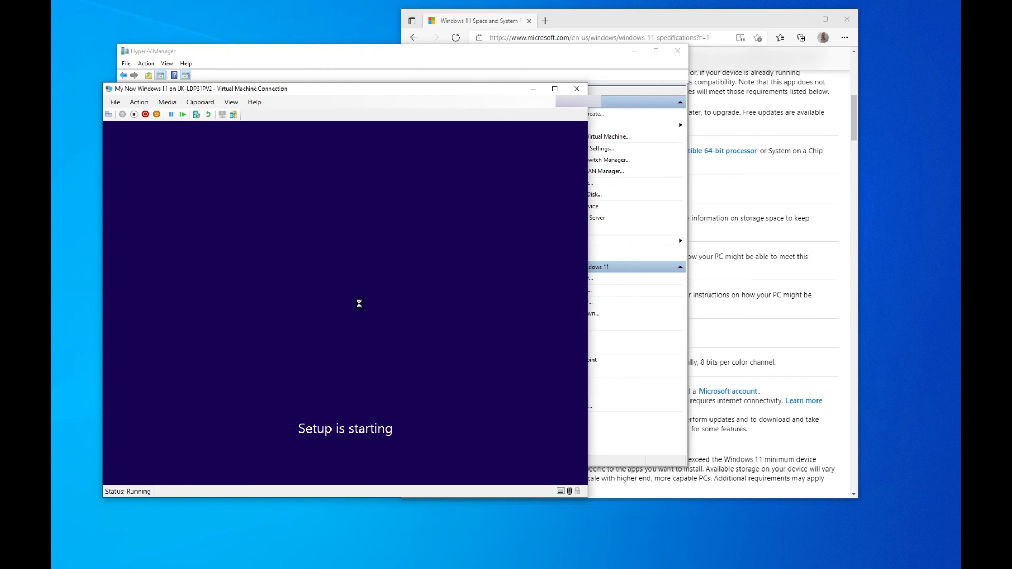
mouse_move(355, 291)
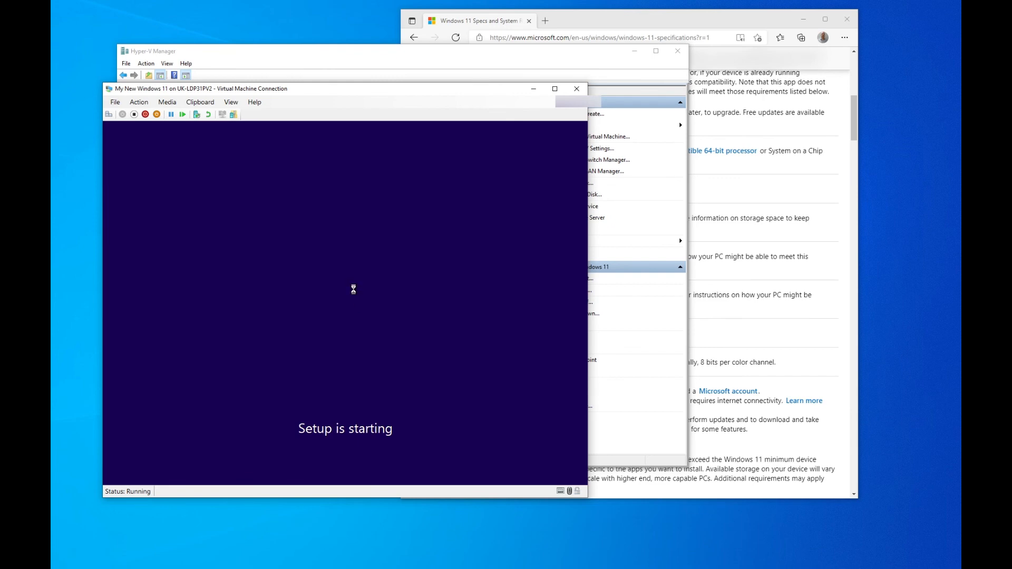
mouse_move(363, 330)
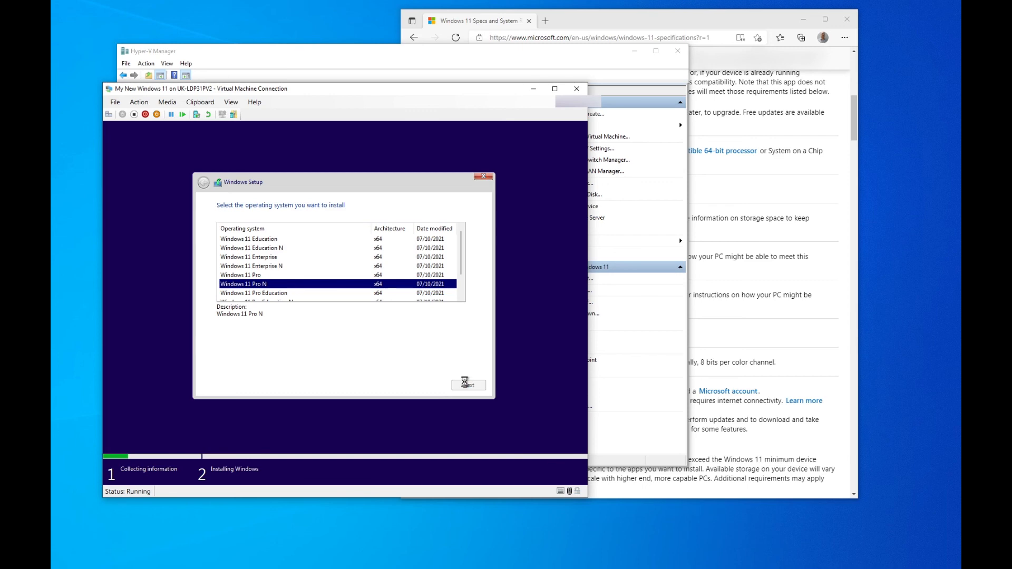
- Accept the licence terms for Windows 11 Pro N and install onto Drive 0 Unallocated Space
left_click(467, 385)
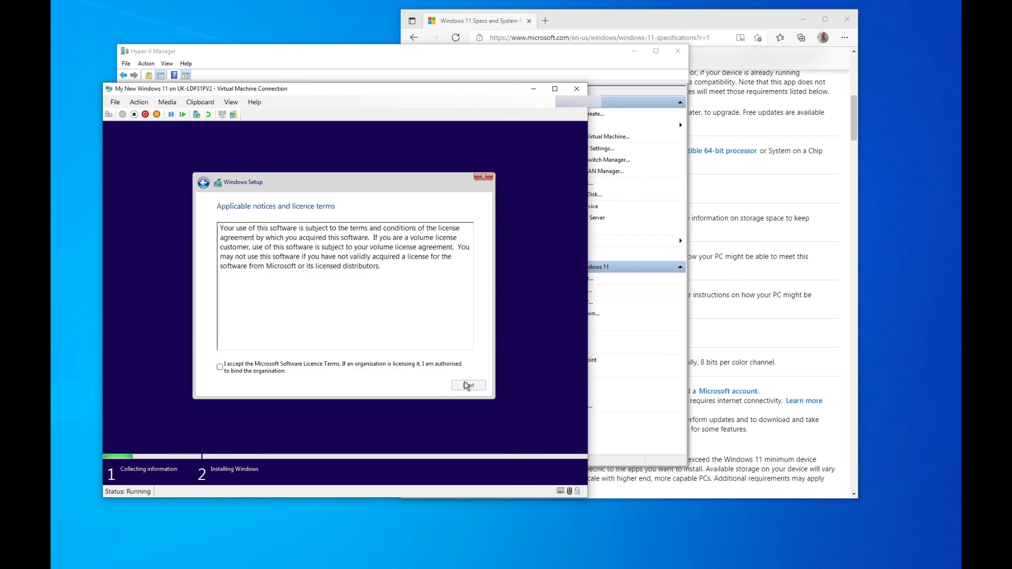
left_click(220, 367)
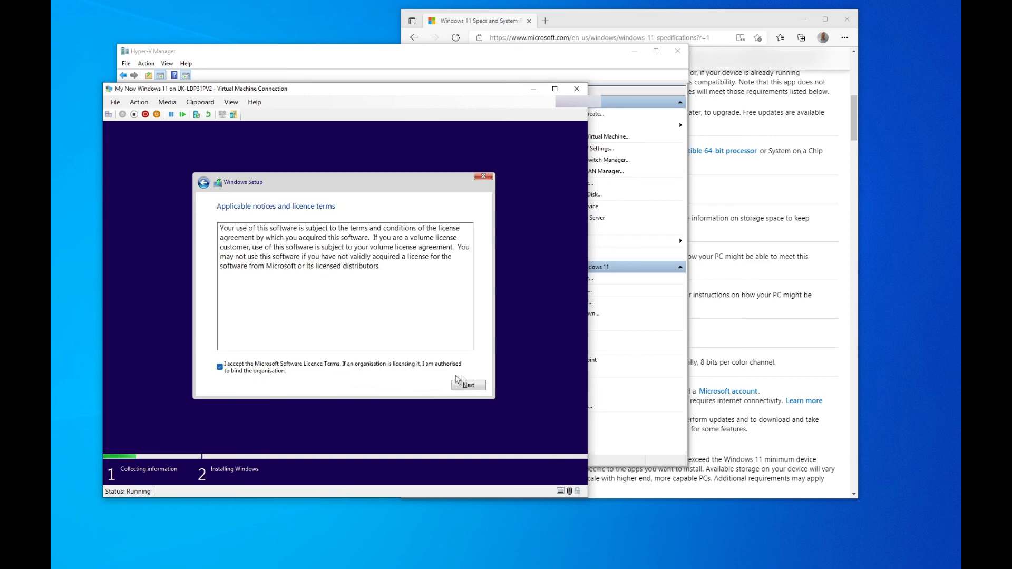
left_click(468, 385)
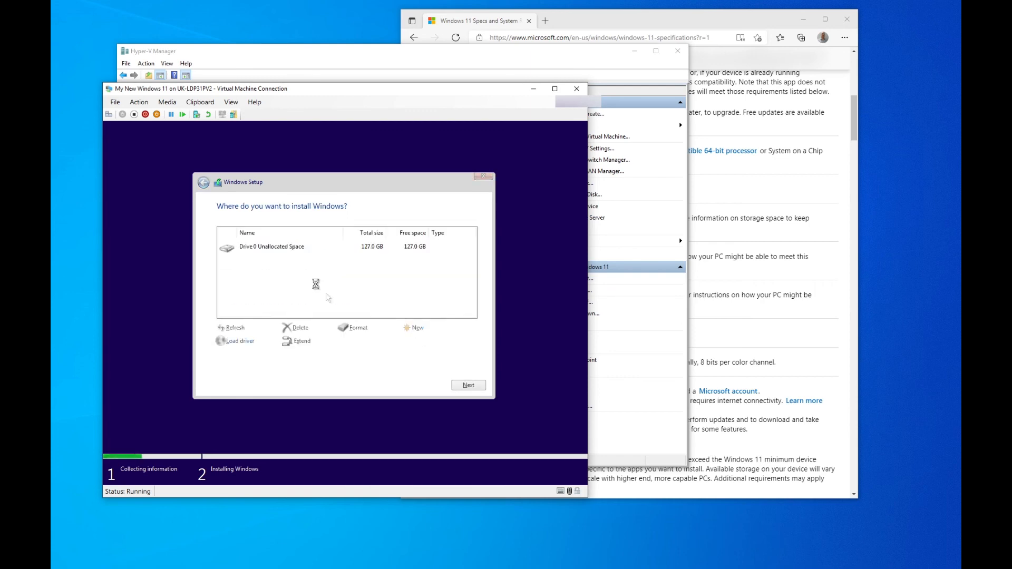
left_click(467, 385)
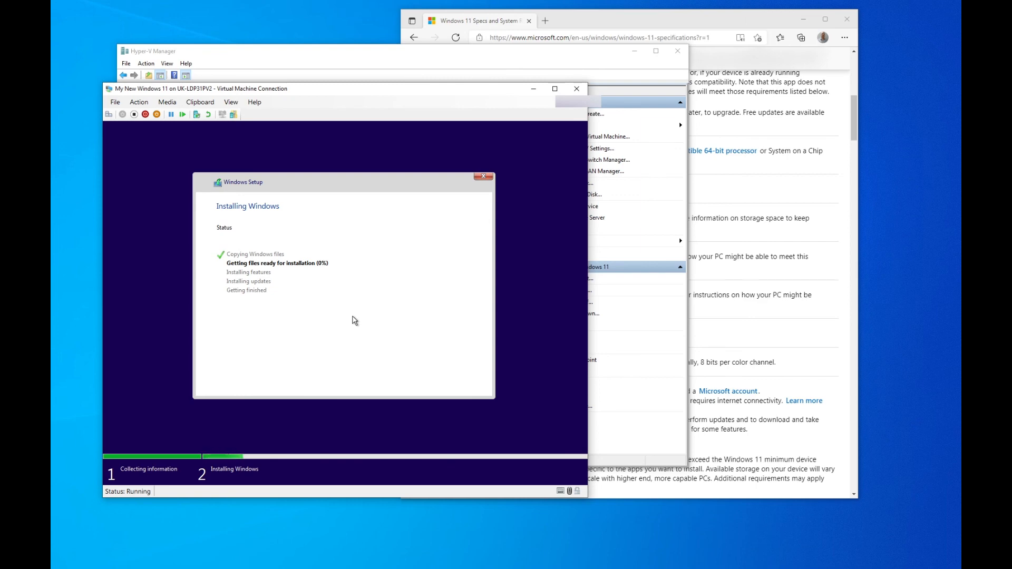
mouse_move(450, 307)
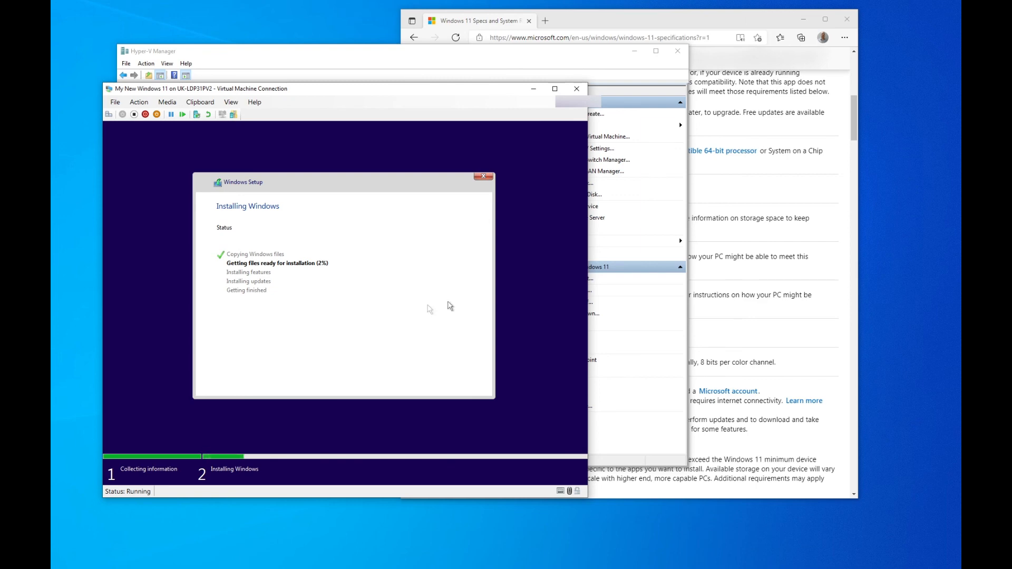